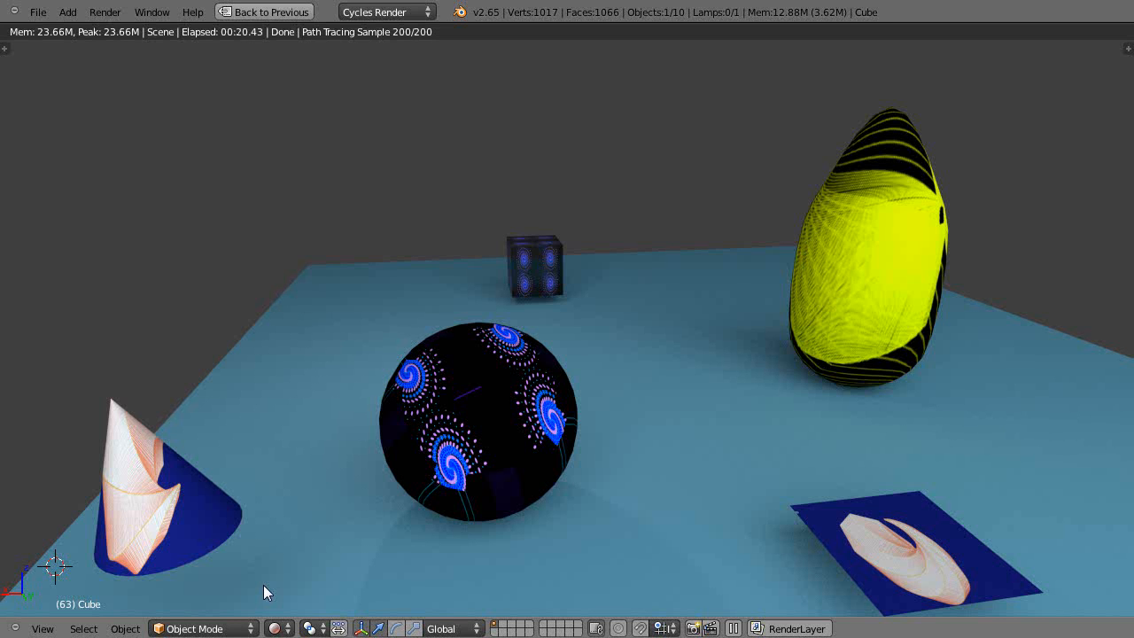
pyautogui.moveTo(354, 596)
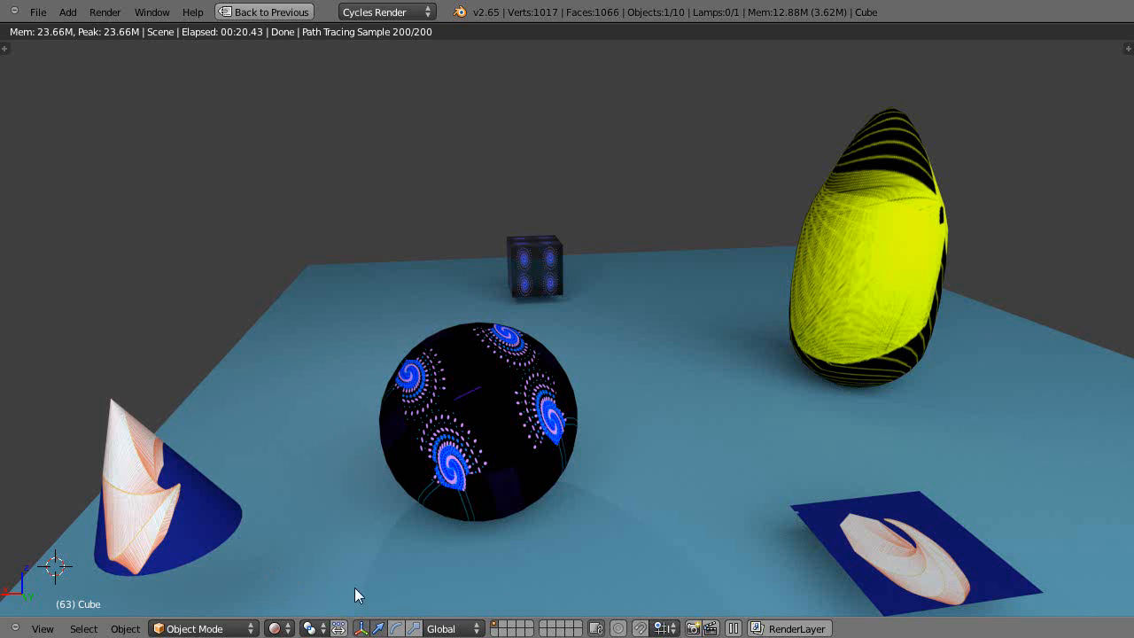
pyautogui.moveTo(815, 474)
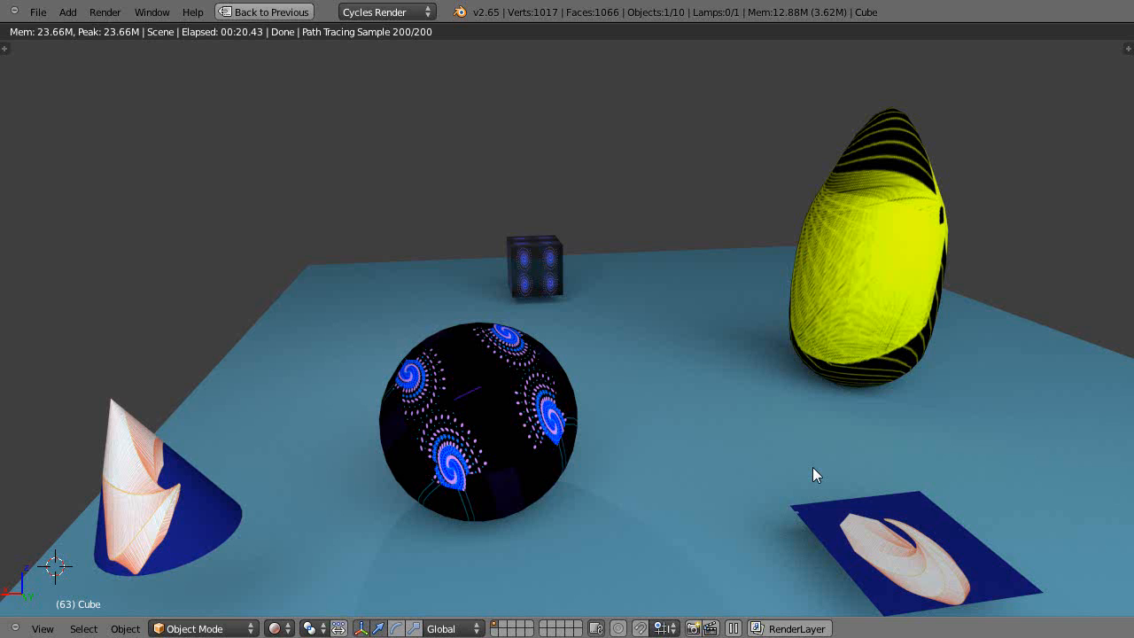
pyautogui.moveTo(767, 488)
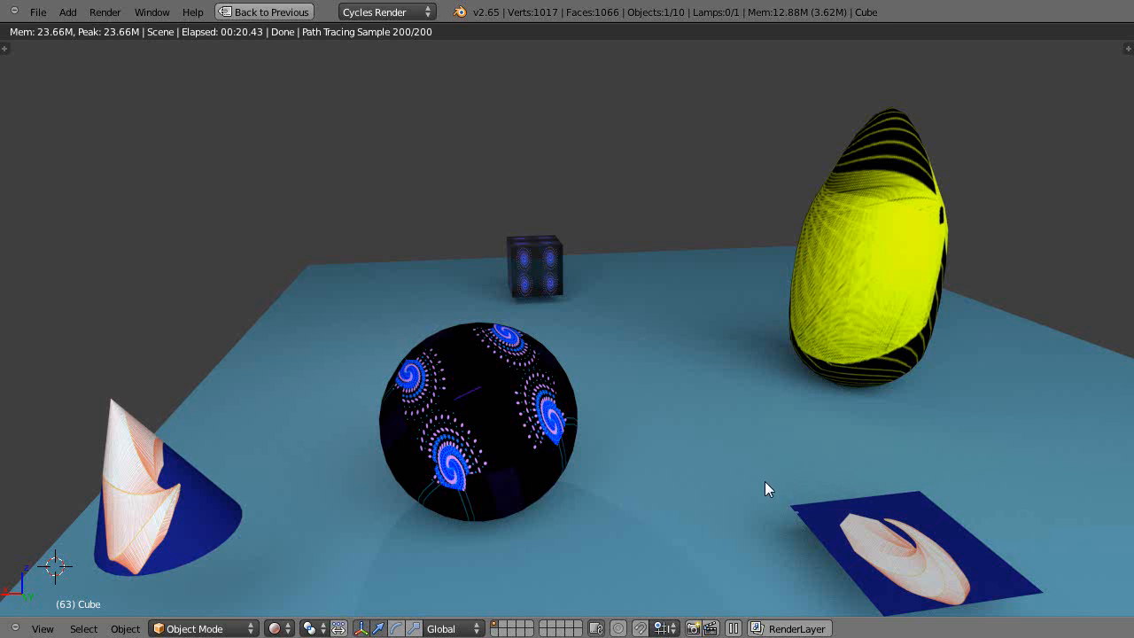
pyautogui.moveTo(539, 280)
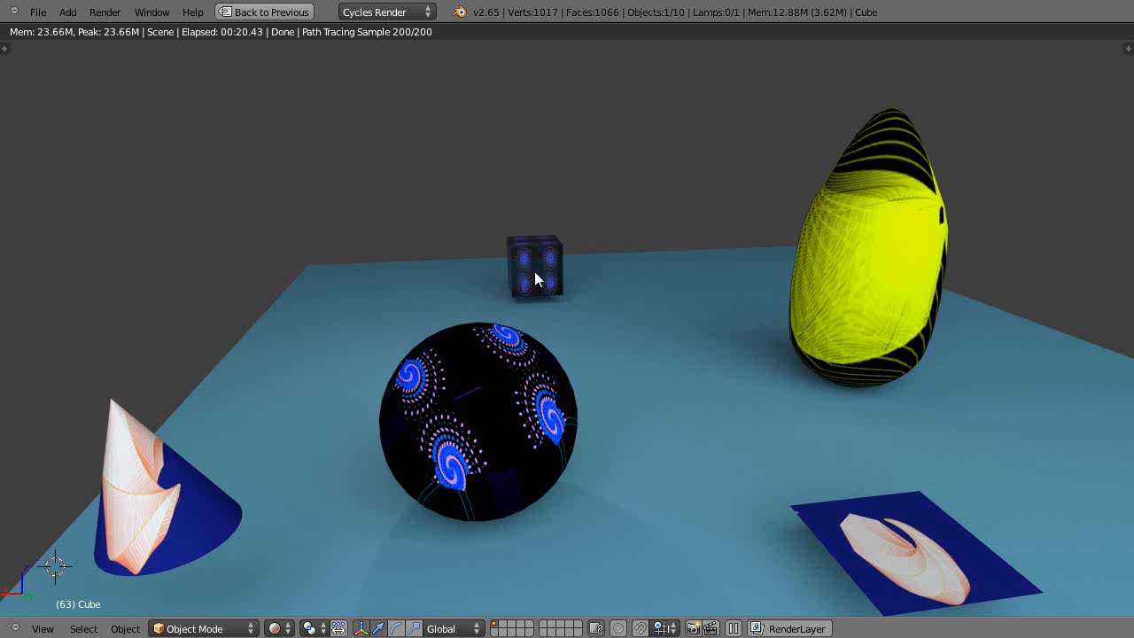
pyautogui.moveTo(282, 631)
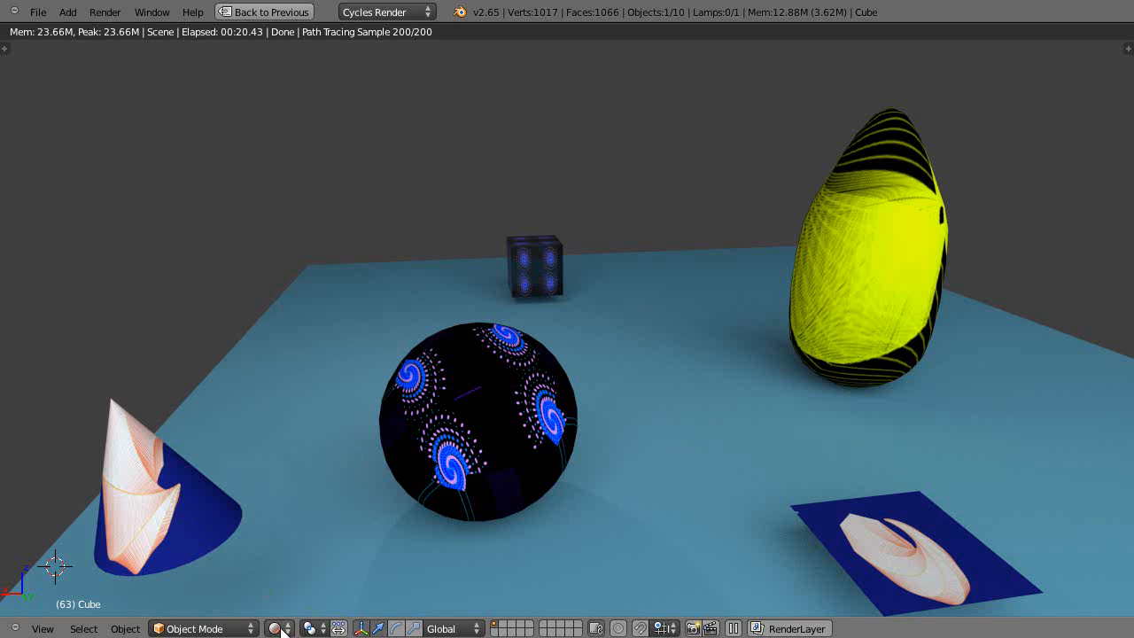
# Switch to Solid shading, delete the shell picture plane, and select the cube to move
pyautogui.click(278, 628)
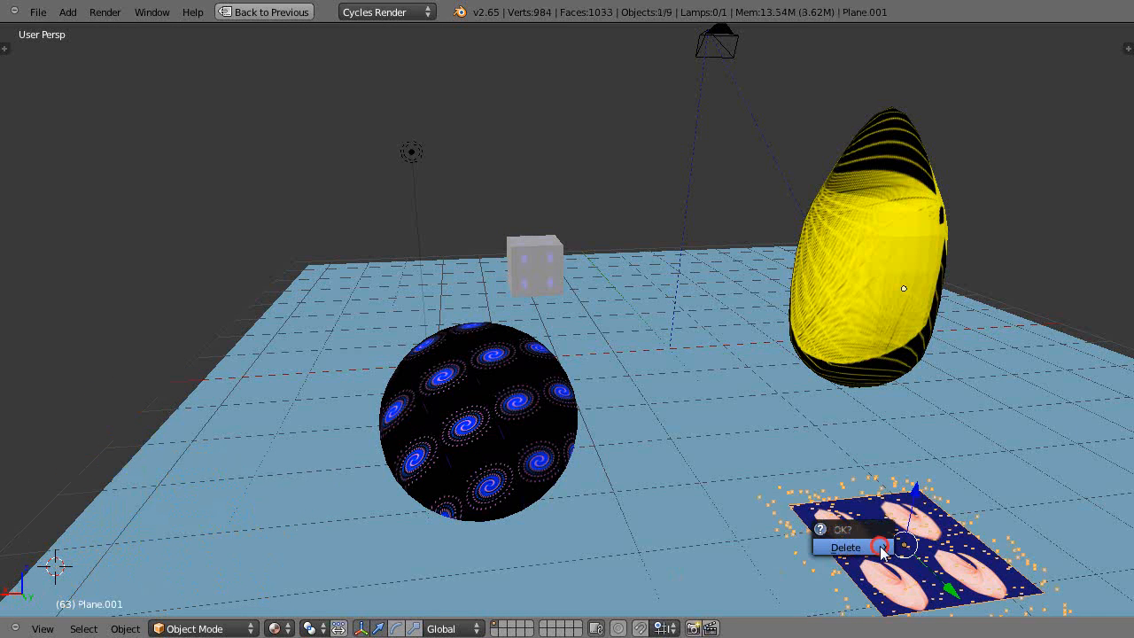
pyautogui.click(845, 547)
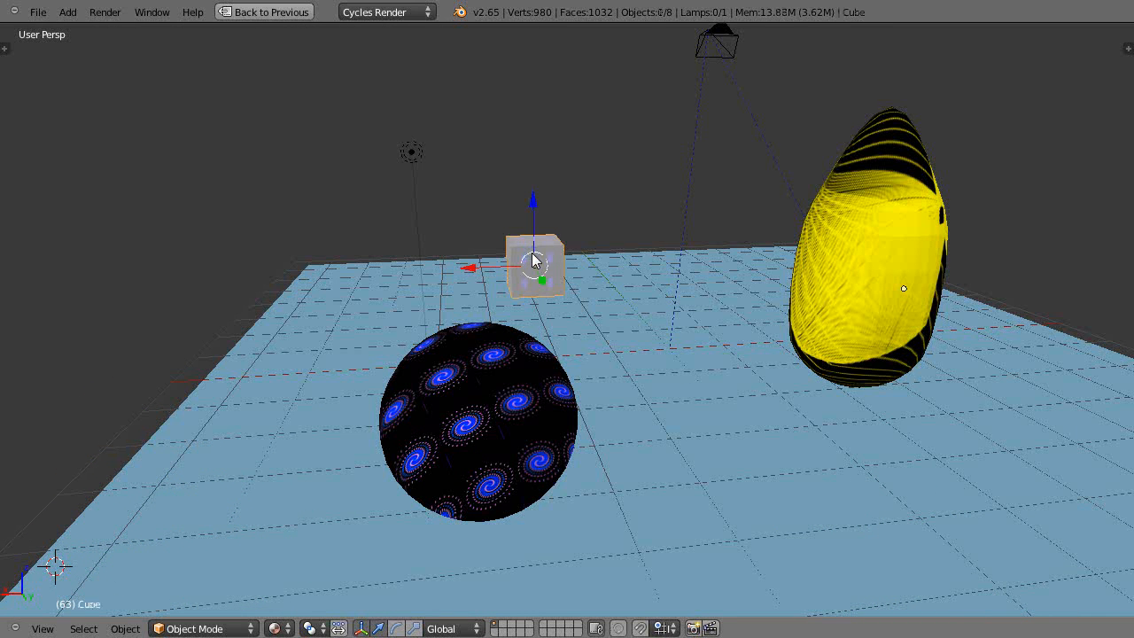
pyautogui.click(483, 416)
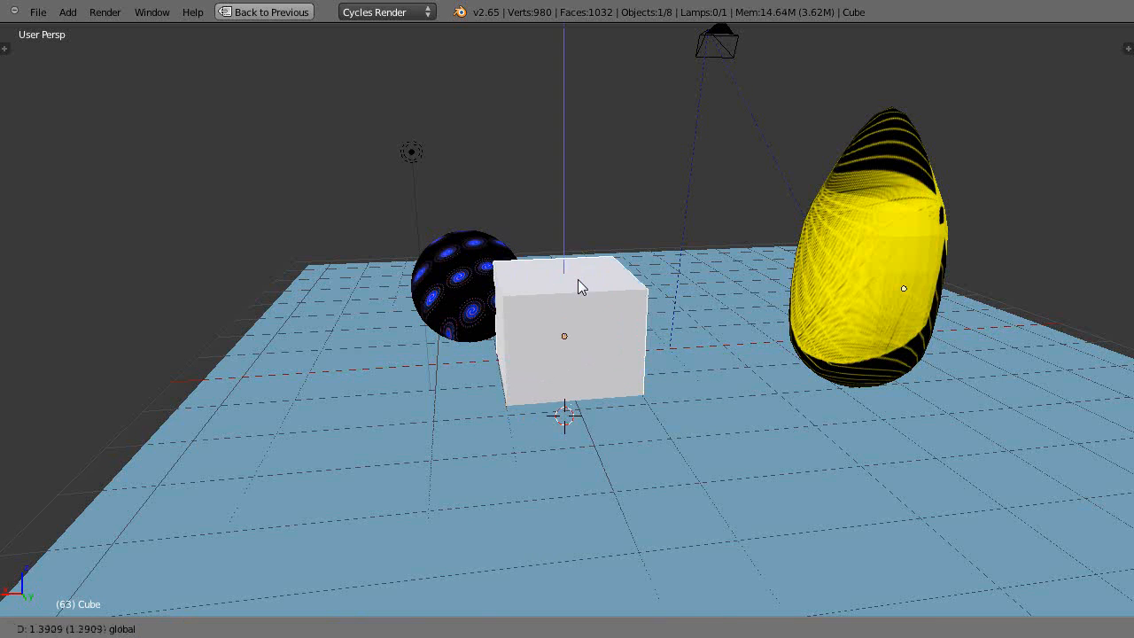
# Drop the cube on the floor in front of the sphere, beside the yellow egg
pyautogui.click(565, 336)
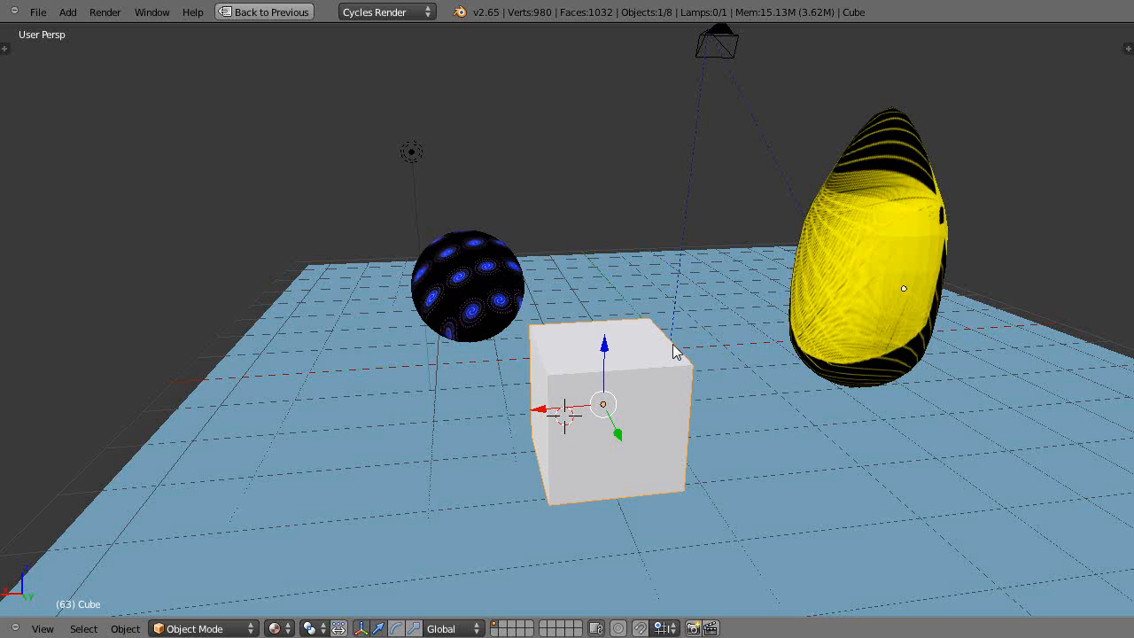
pyautogui.moveTo(675, 388)
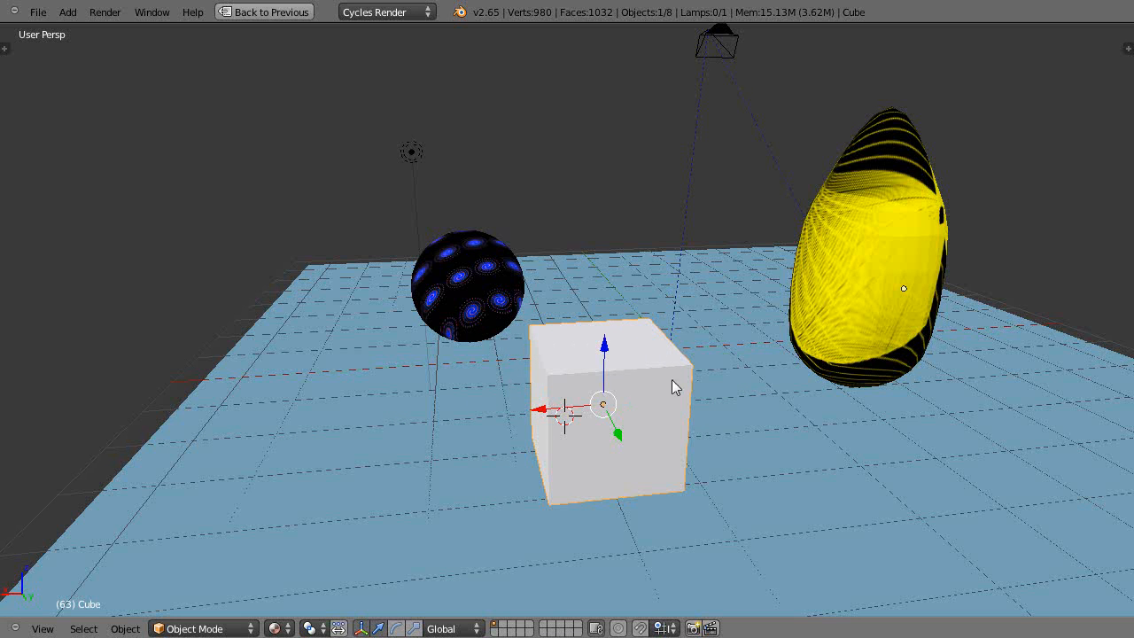
pyautogui.moveTo(738, 479)
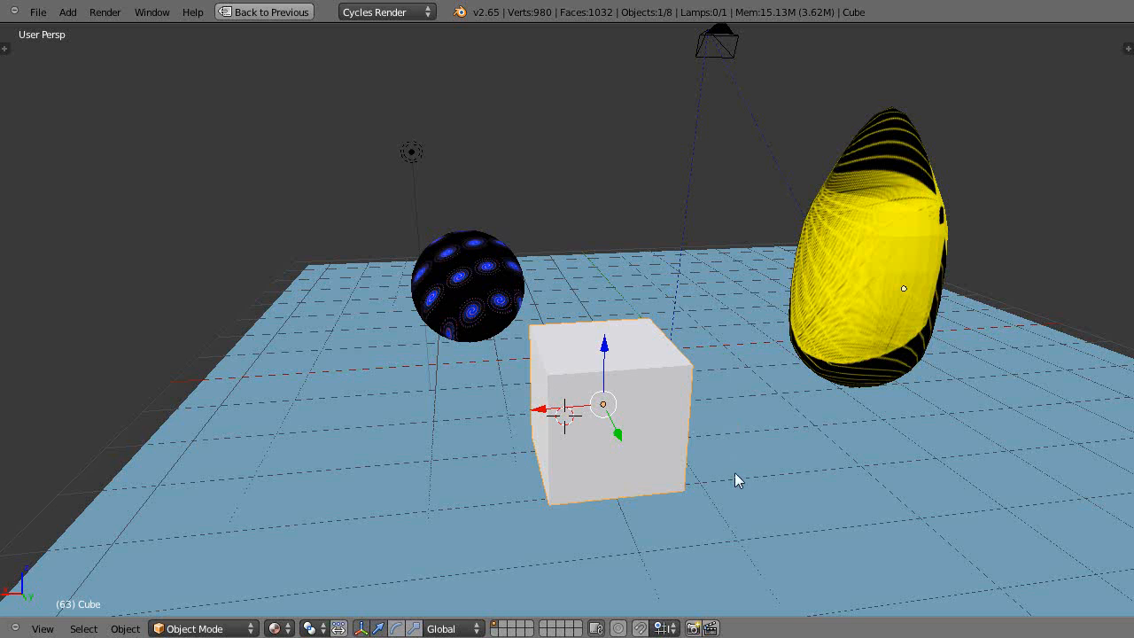
pyautogui.moveTo(567, 439)
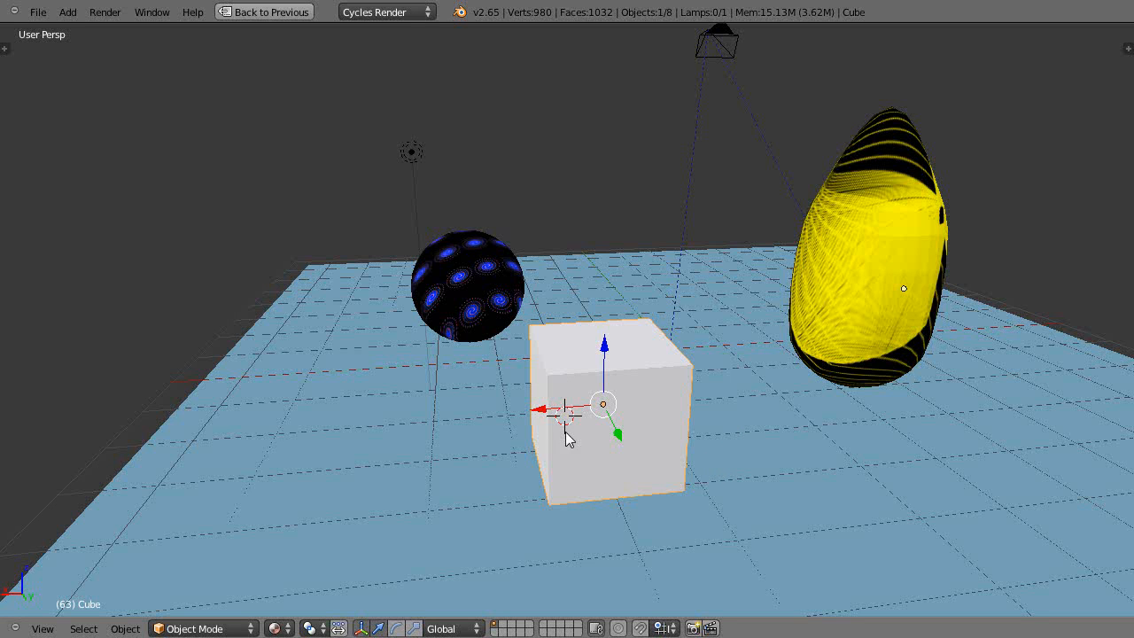
pyautogui.moveTo(634, 450)
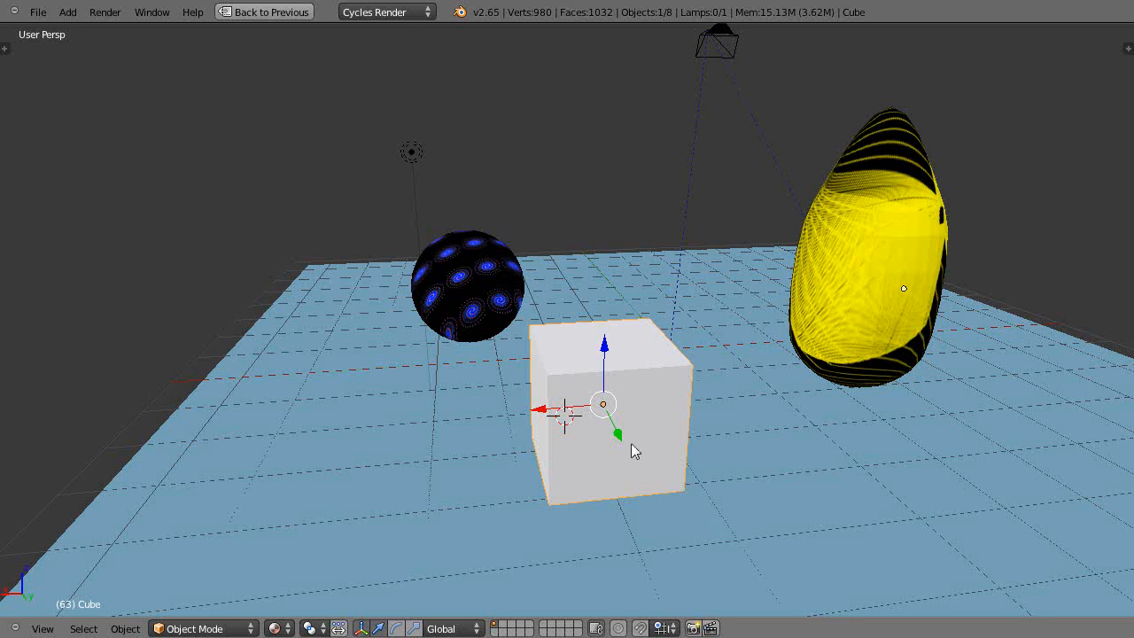
pyautogui.moveTo(667, 394)
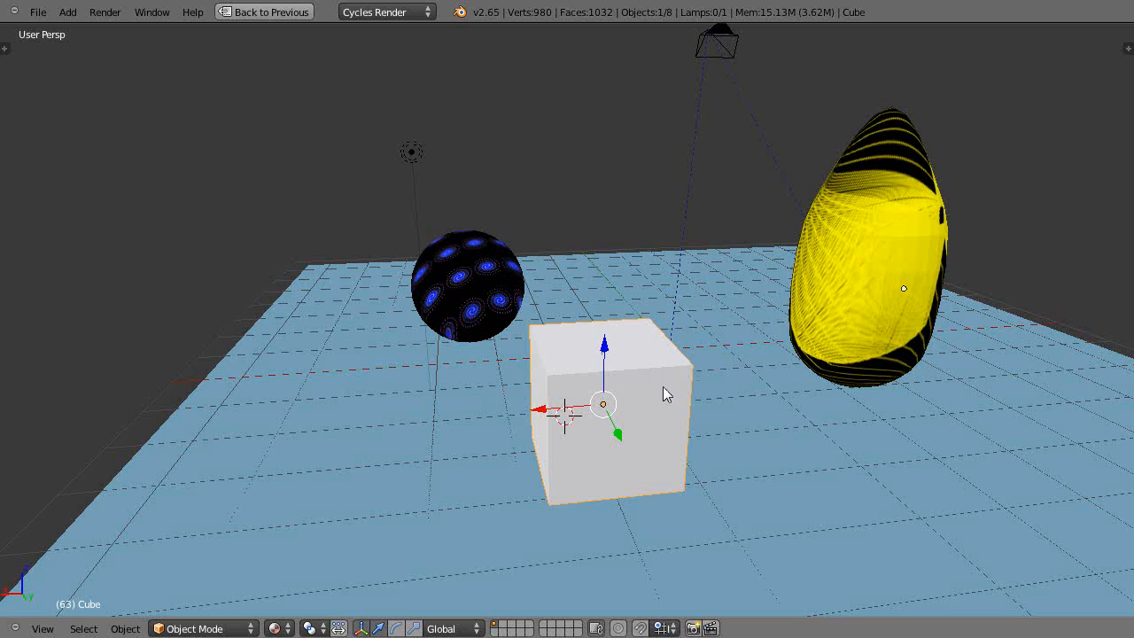
pyautogui.moveTo(615, 352)
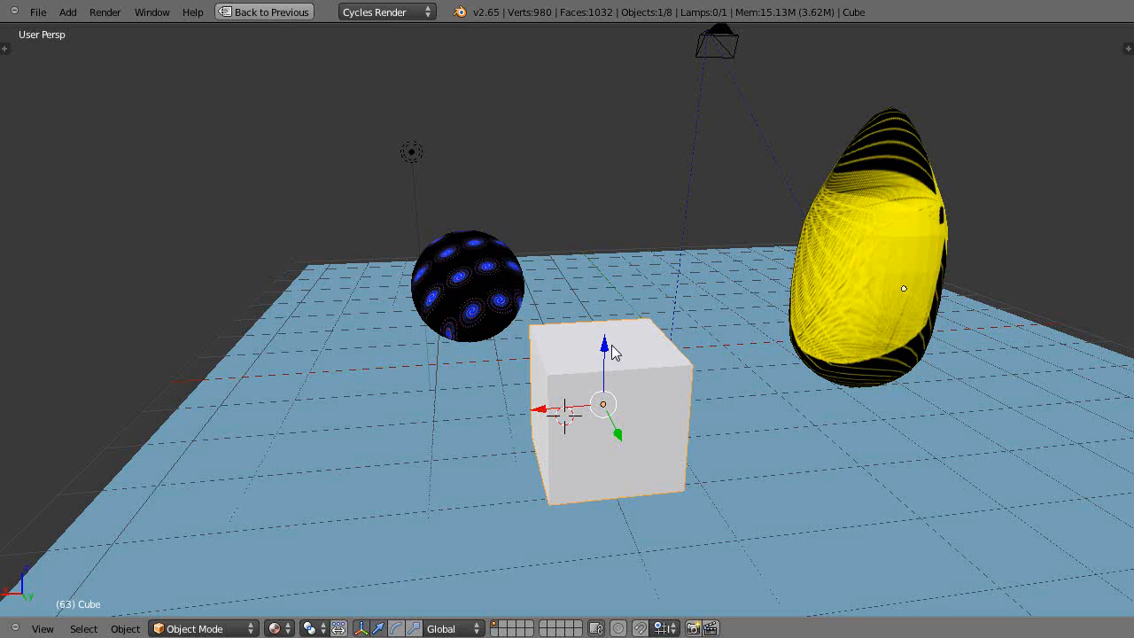
pyautogui.moveTo(622, 425)
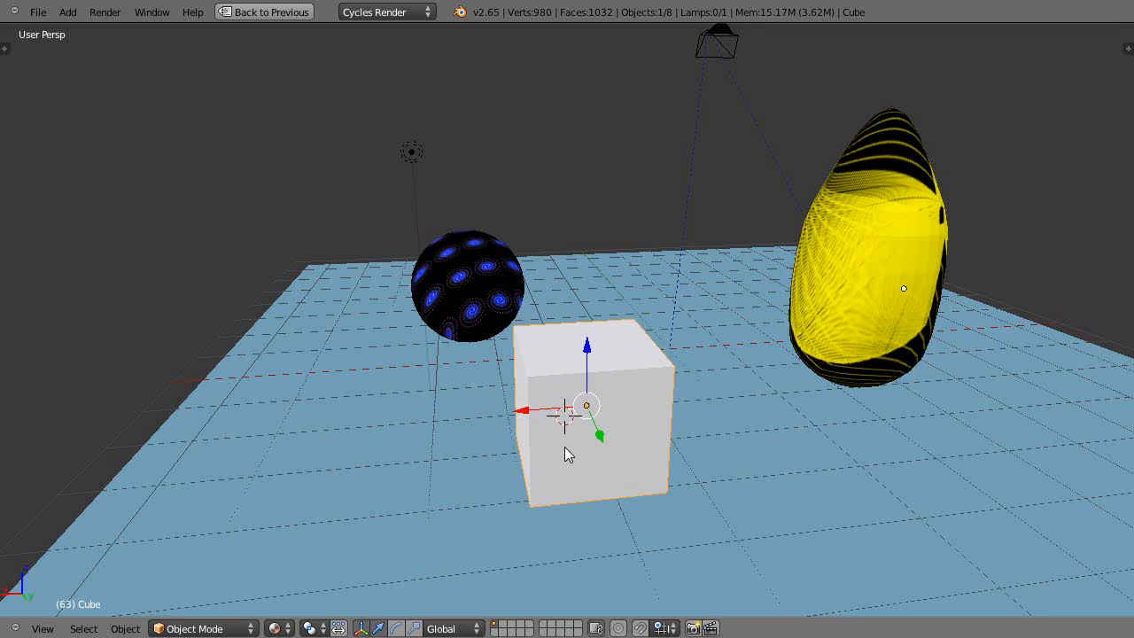
# In Edit Mode, delete the cube's front face, select the opposite face, and orbit the view
pyautogui.press('Tab')
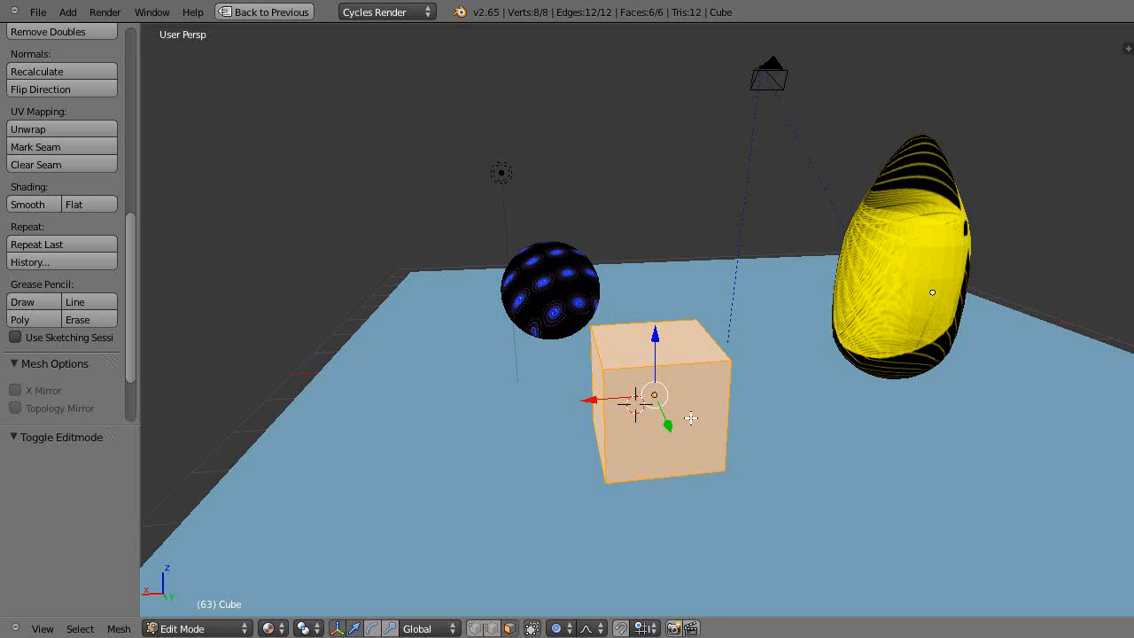
pyautogui.press('x')
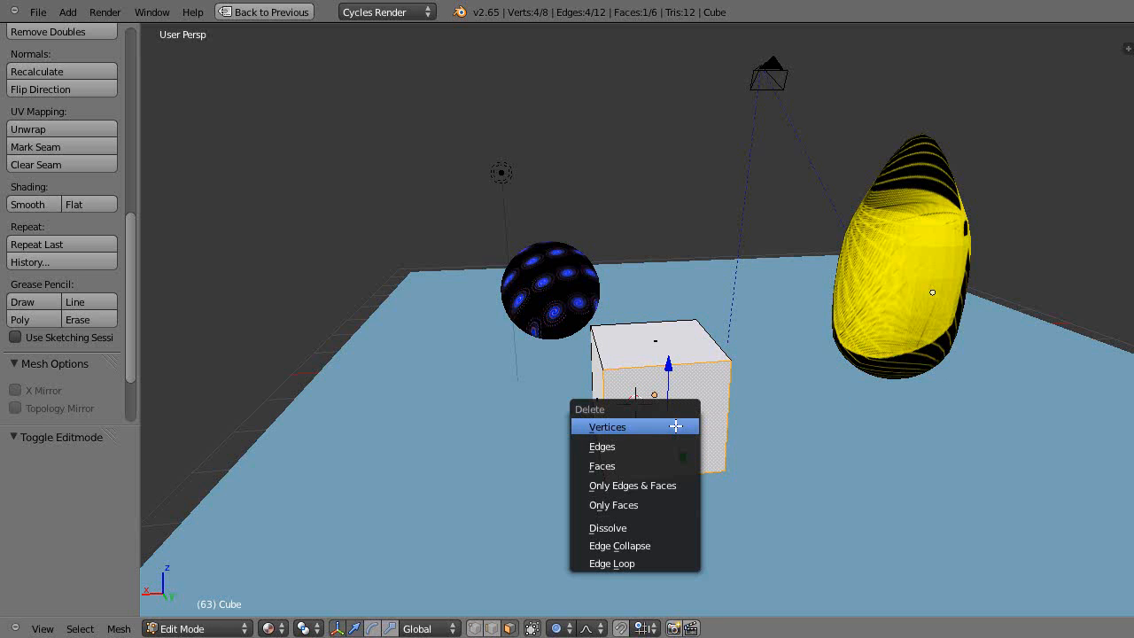
pyautogui.click(602, 465)
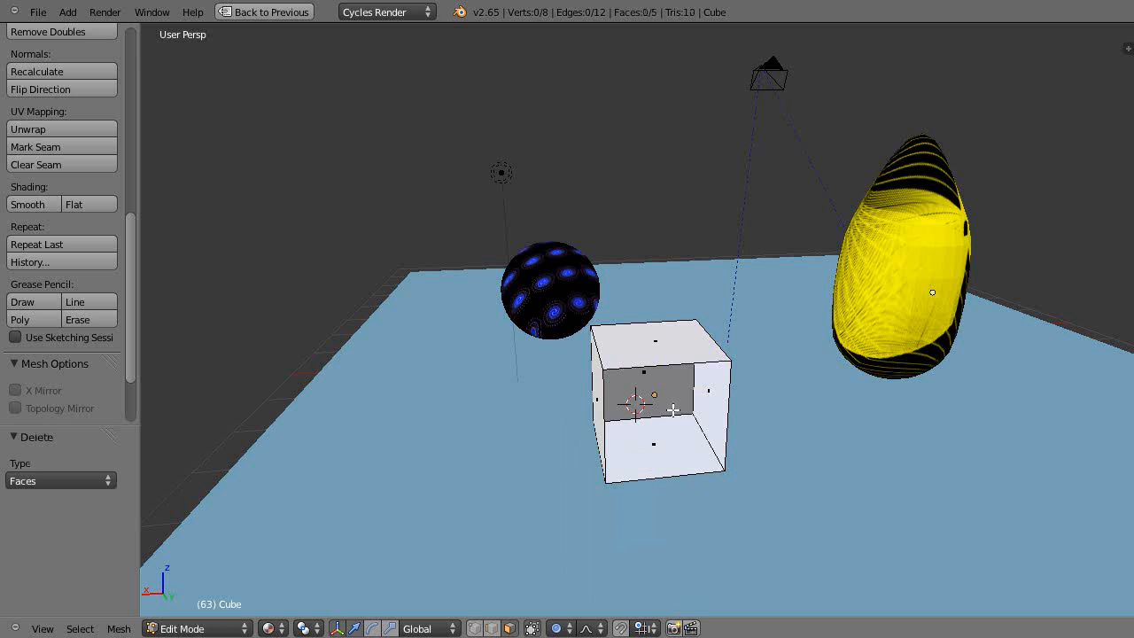
pyautogui.click(660, 395)
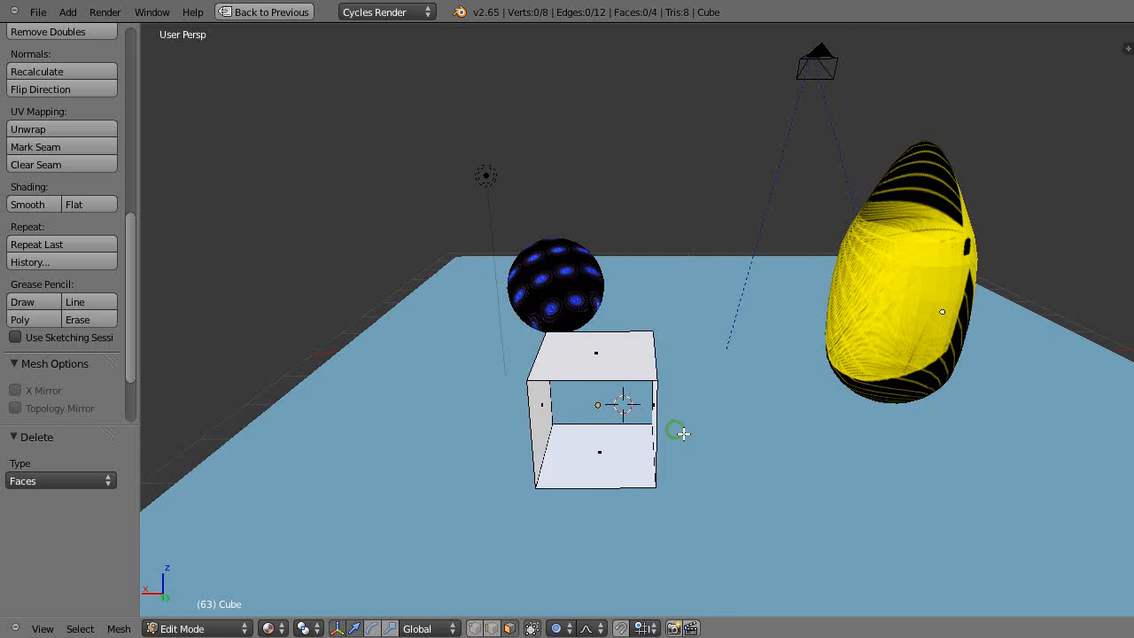
pyautogui.moveTo(621, 399); pyautogui.dragTo(677, 434)
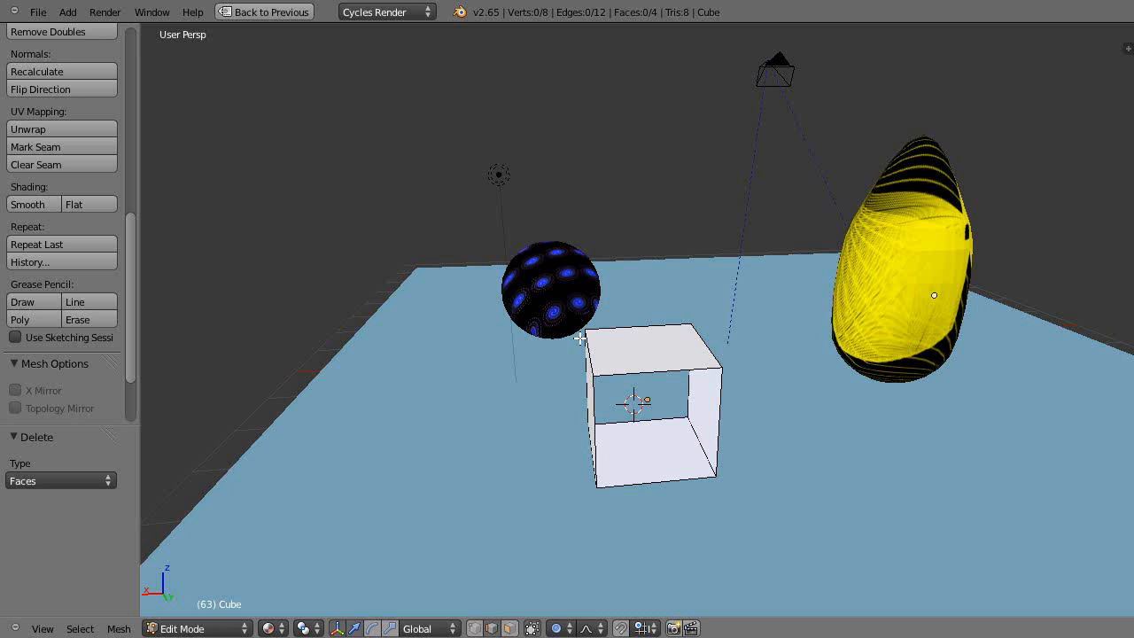
# Mark one vertical edge of the open box as a UV seam
pyautogui.click(585, 350)
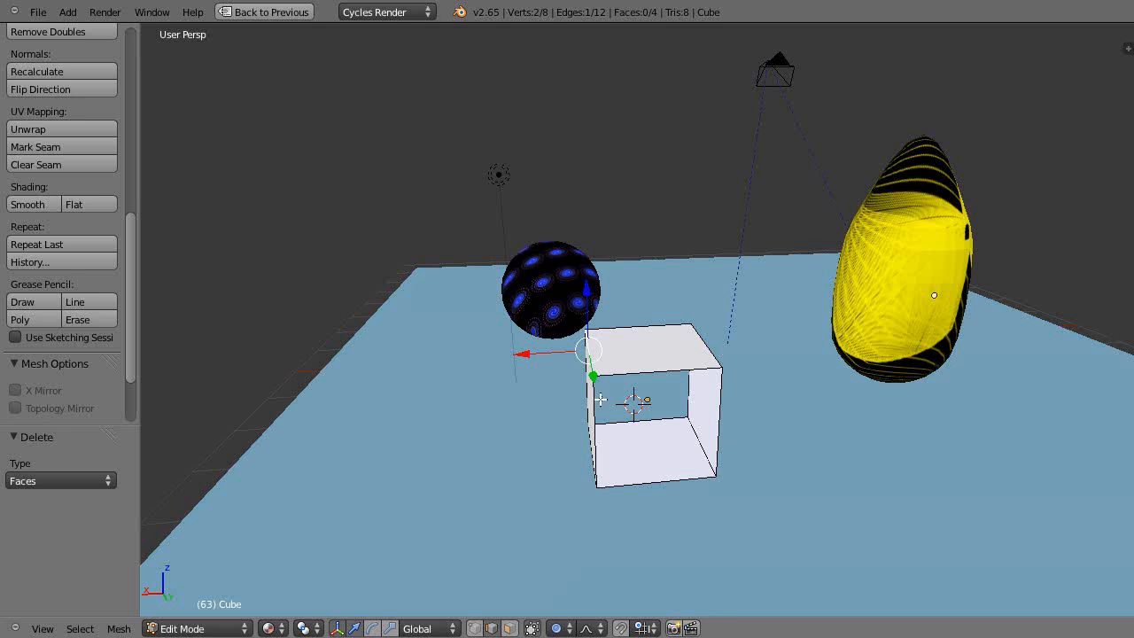
pyautogui.moveTo(722, 485)
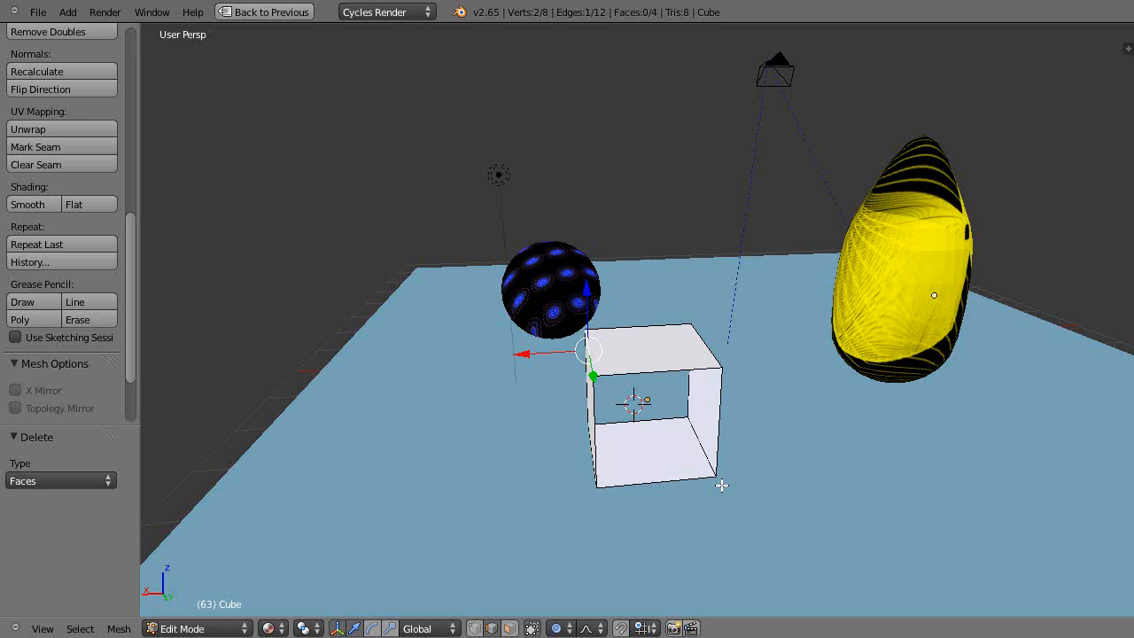
pyautogui.moveTo(585, 455)
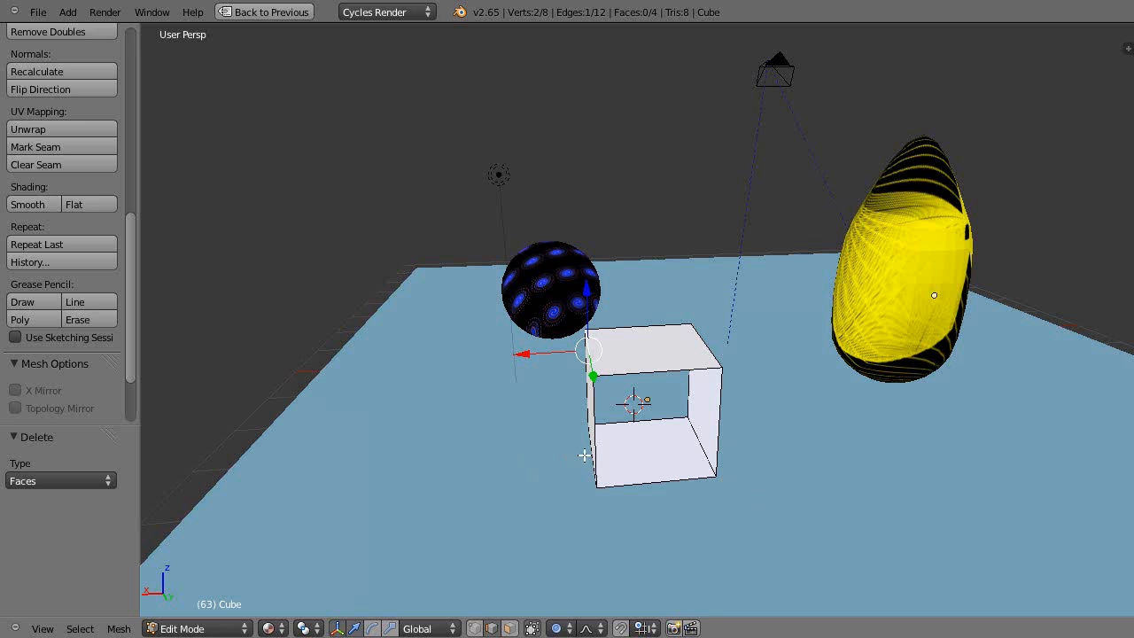
pyautogui.moveTo(339, 387)
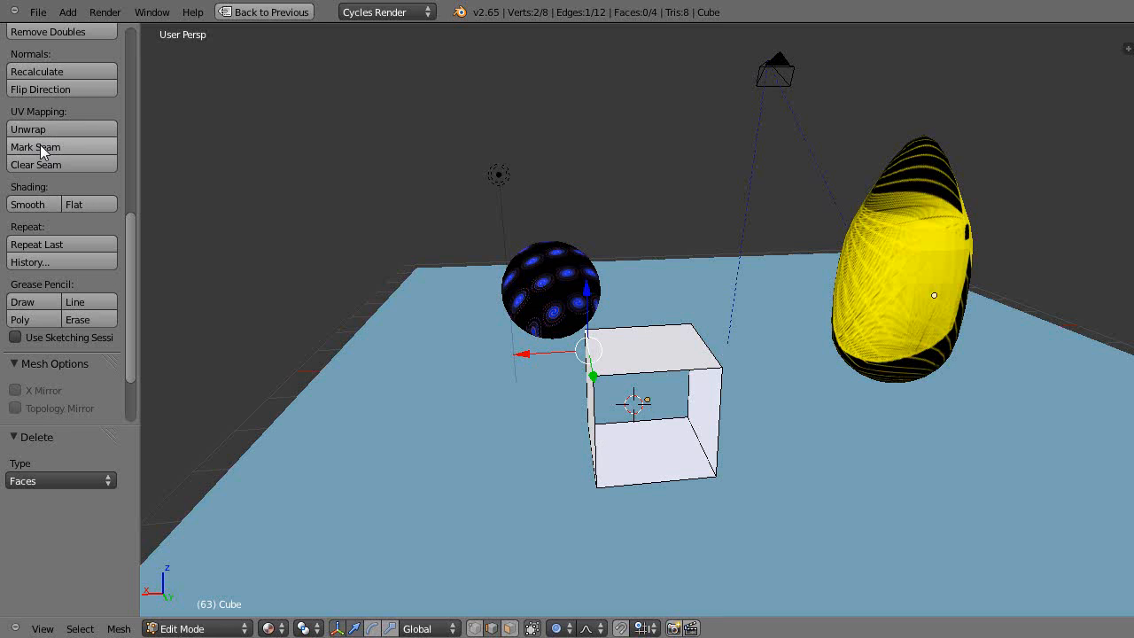
pyautogui.click(35, 146)
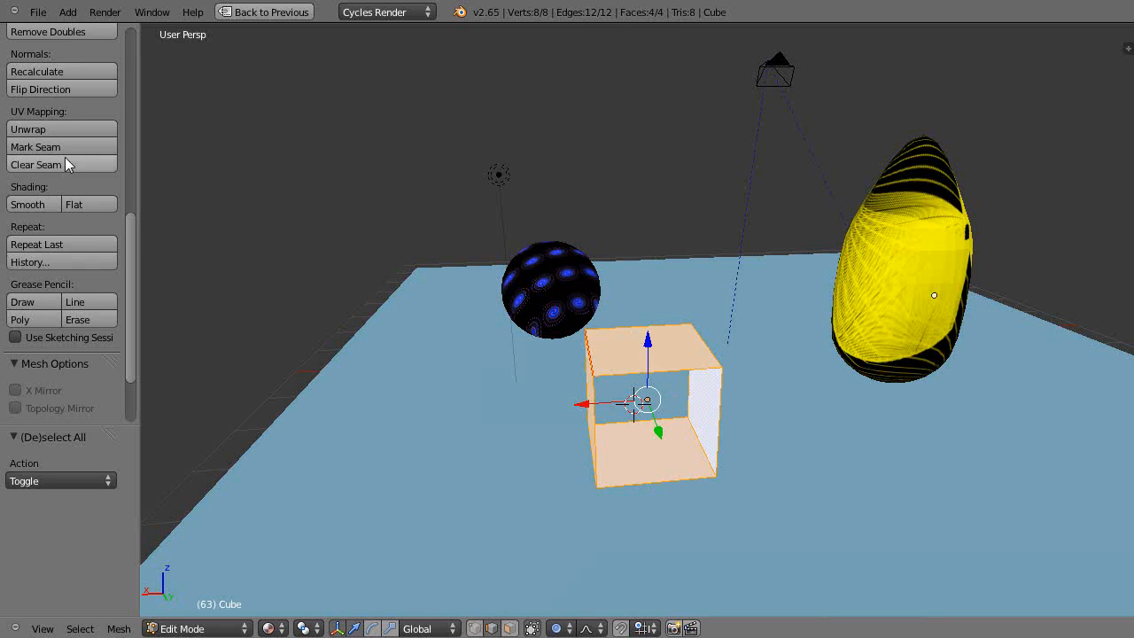
# Unwrap the open cube's mesh using Unwrap from the UV Mapping menu
pyautogui.click(44, 129)
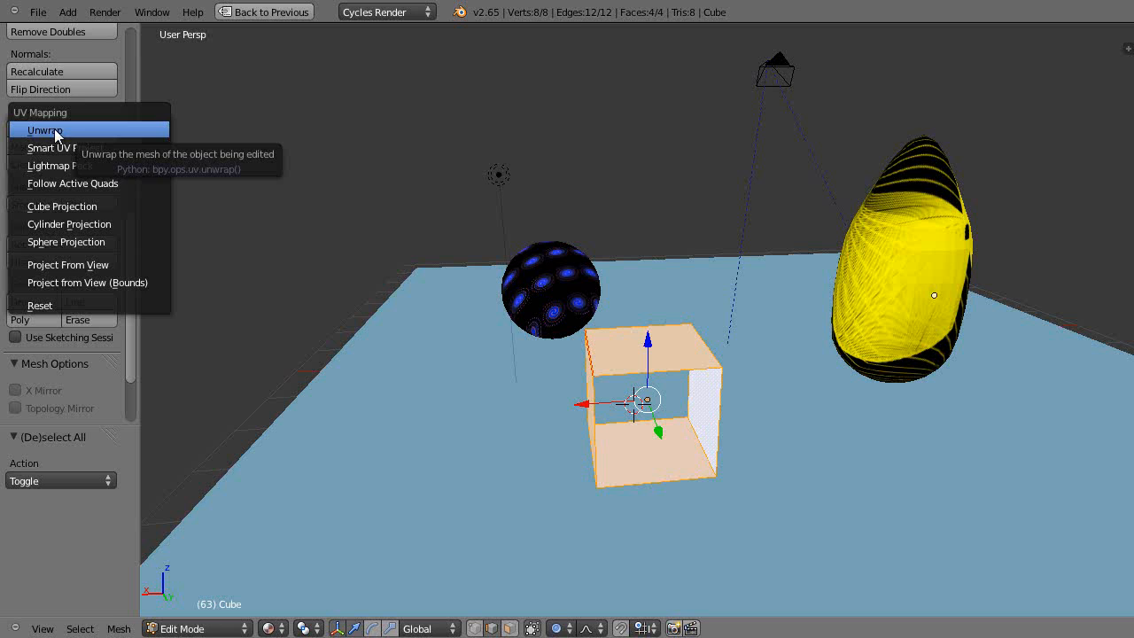
pyautogui.click(43, 130)
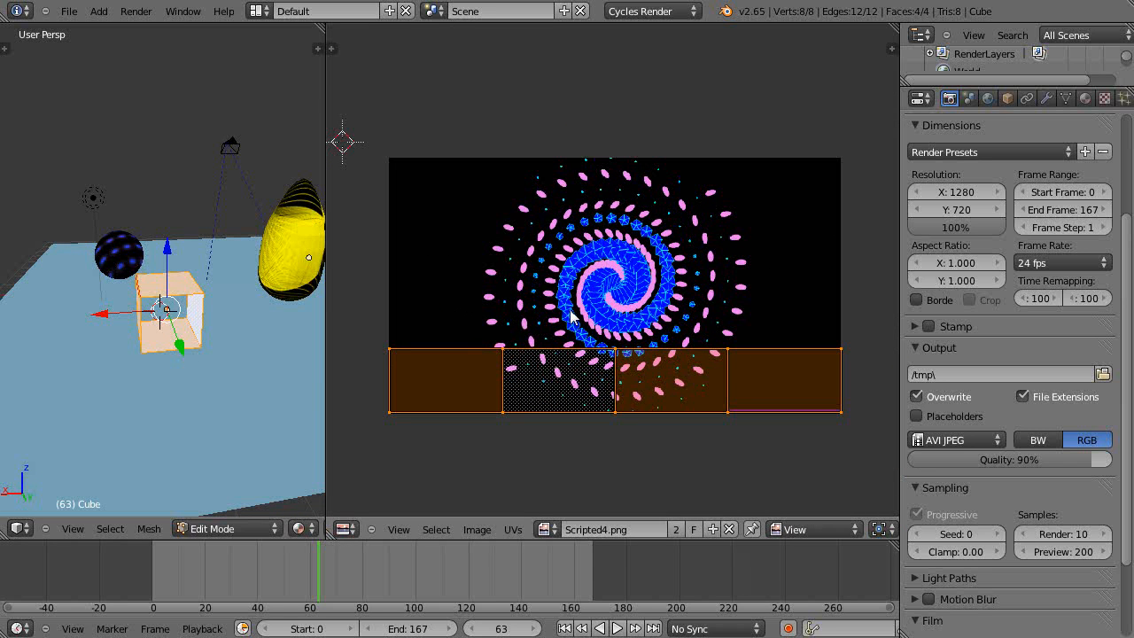
pyautogui.moveTo(508, 375)
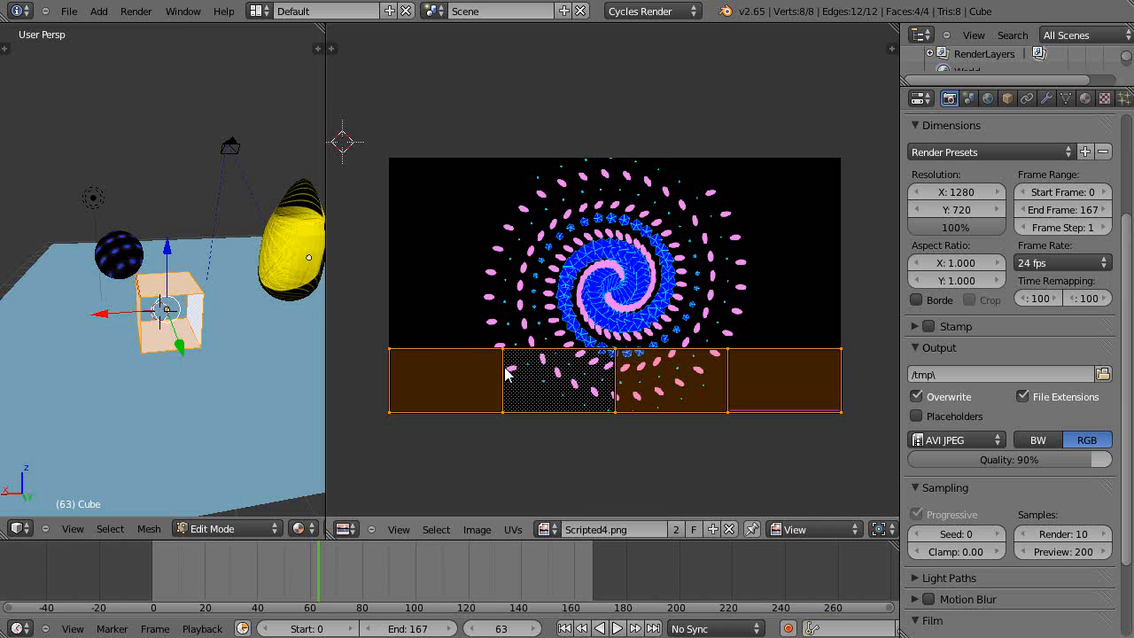
pyautogui.moveTo(256, 351)
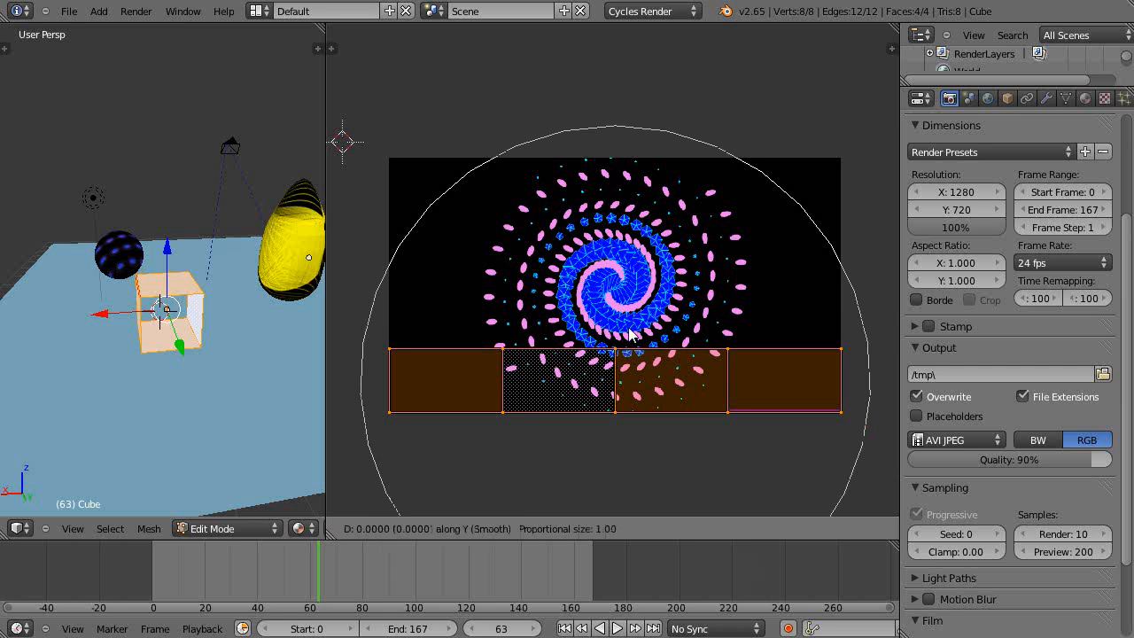
# Drag the four-face UV strip up to the middle of the spiral image
pyautogui.moveTo(629, 335); pyautogui.dragTo(629, 246)
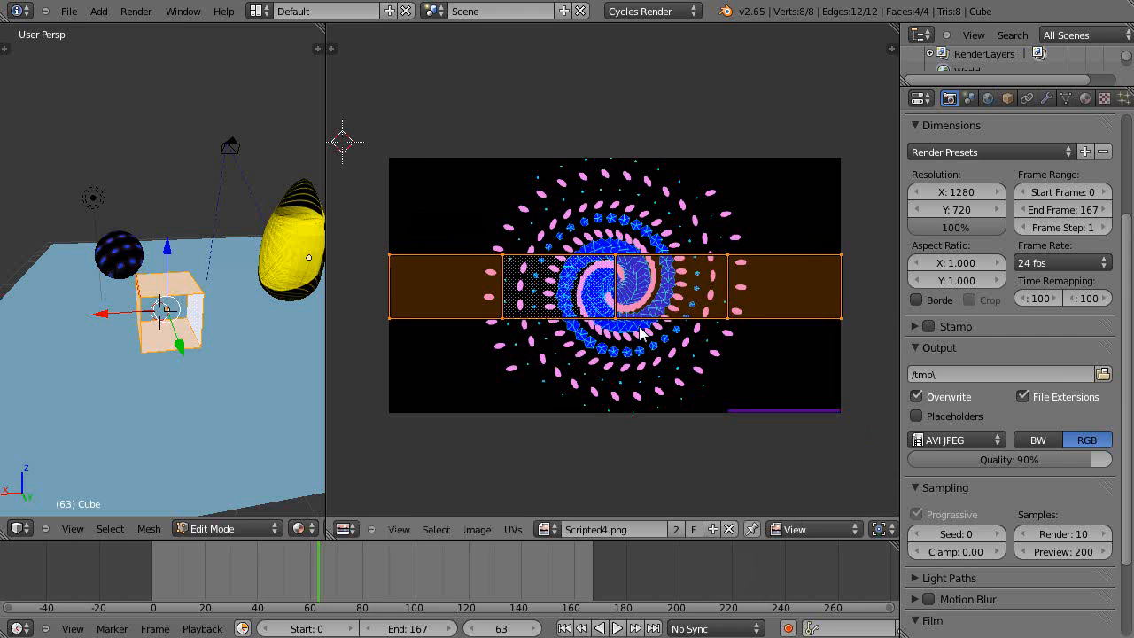
pyautogui.moveTo(638, 406)
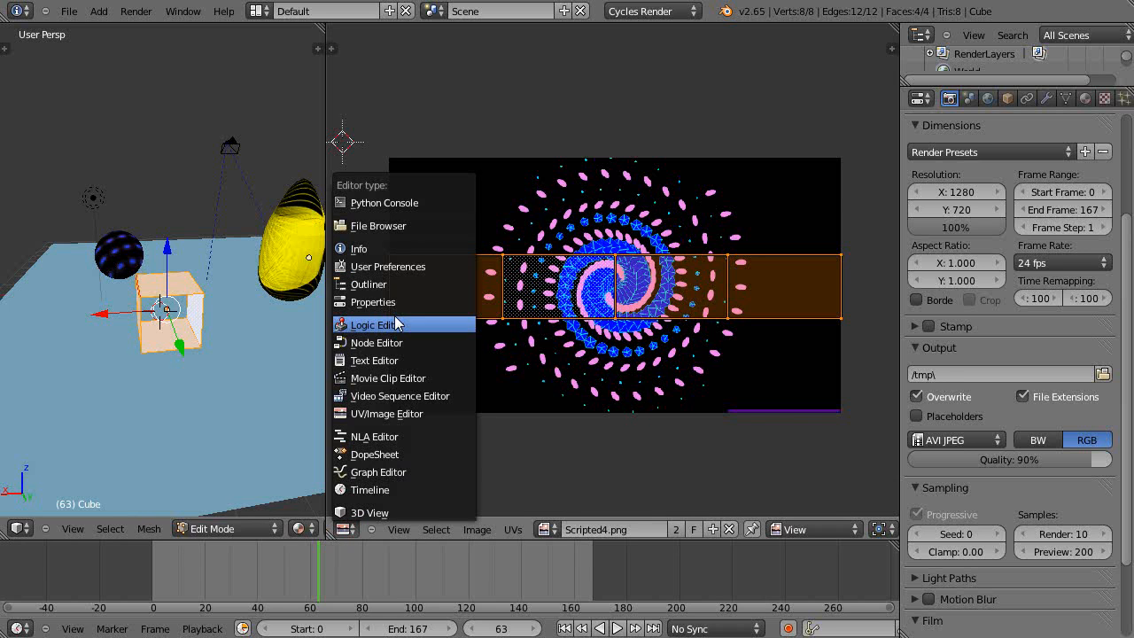
# In the Node Editor, set the cube's Diffuse BSDF colour to pale green and reposition the node
pyautogui.click(375, 343)
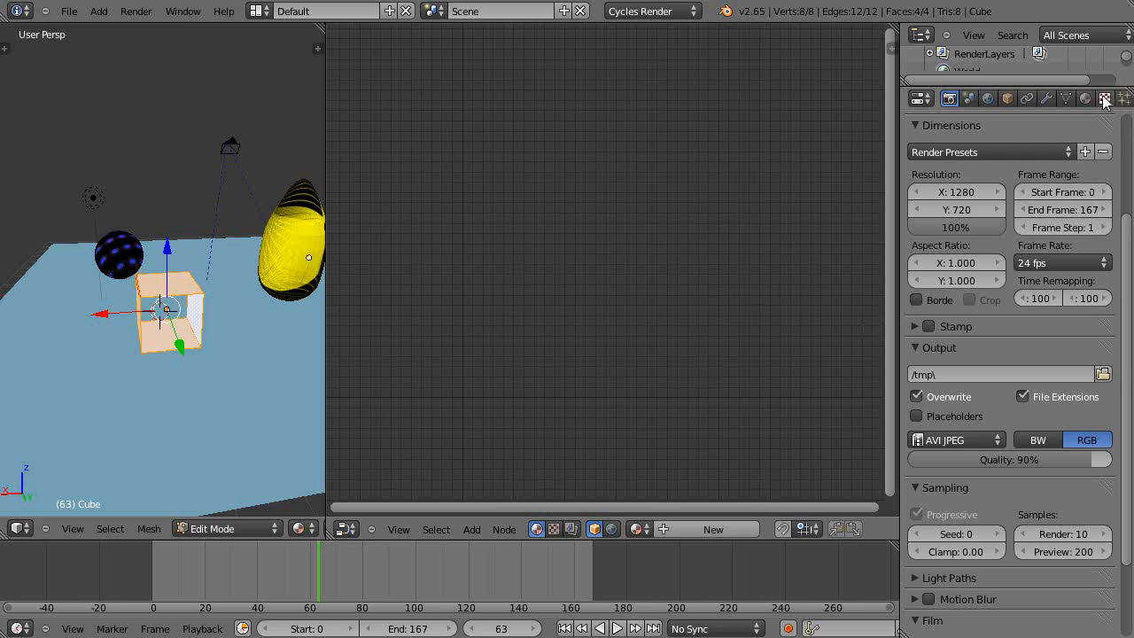
pyautogui.click(1084, 98)
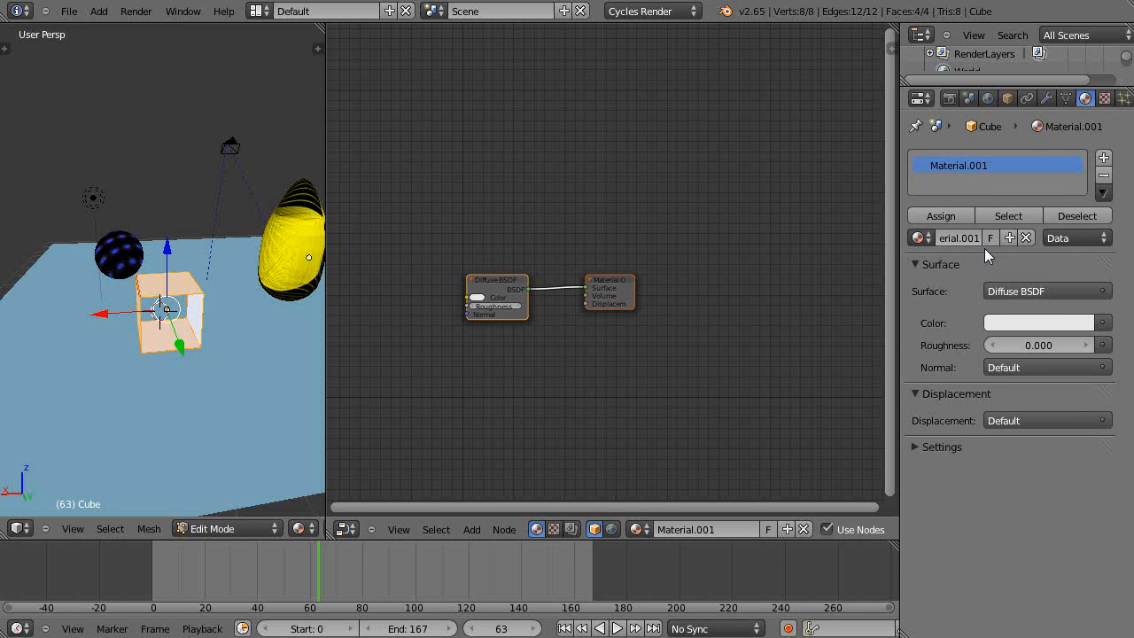
pyautogui.moveTo(1072, 326)
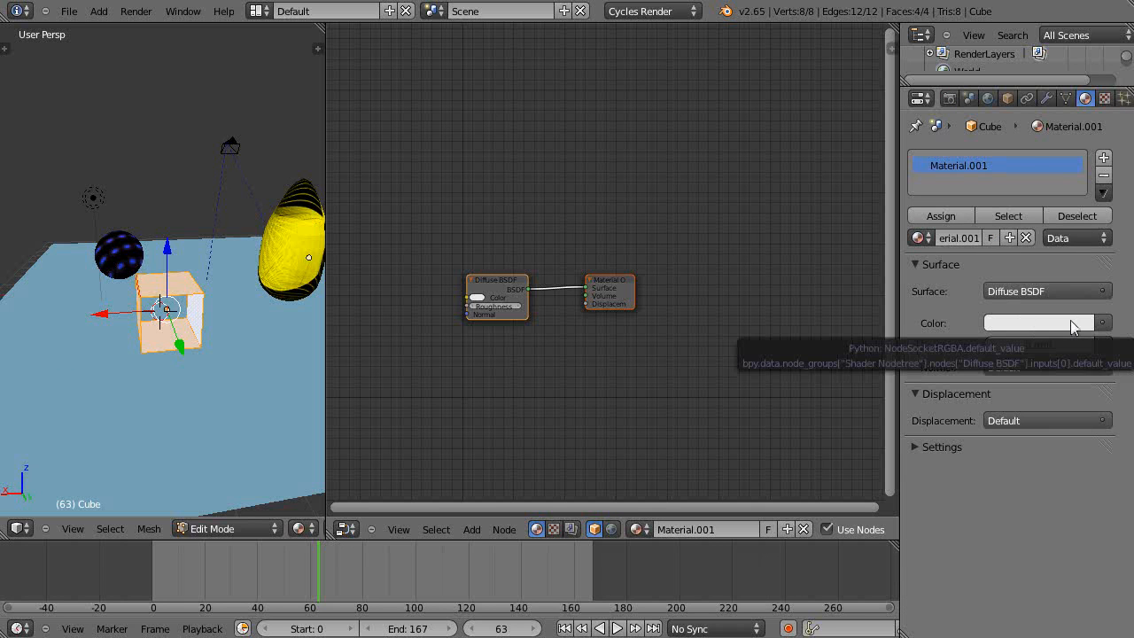
pyautogui.click(1037, 323)
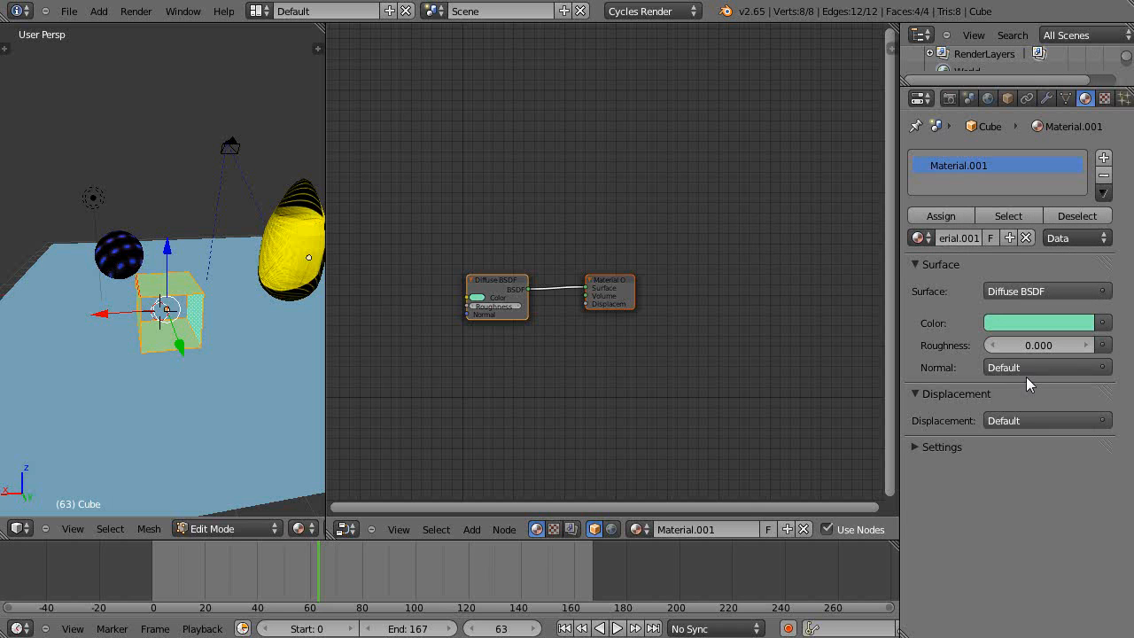
pyautogui.scroll(3)
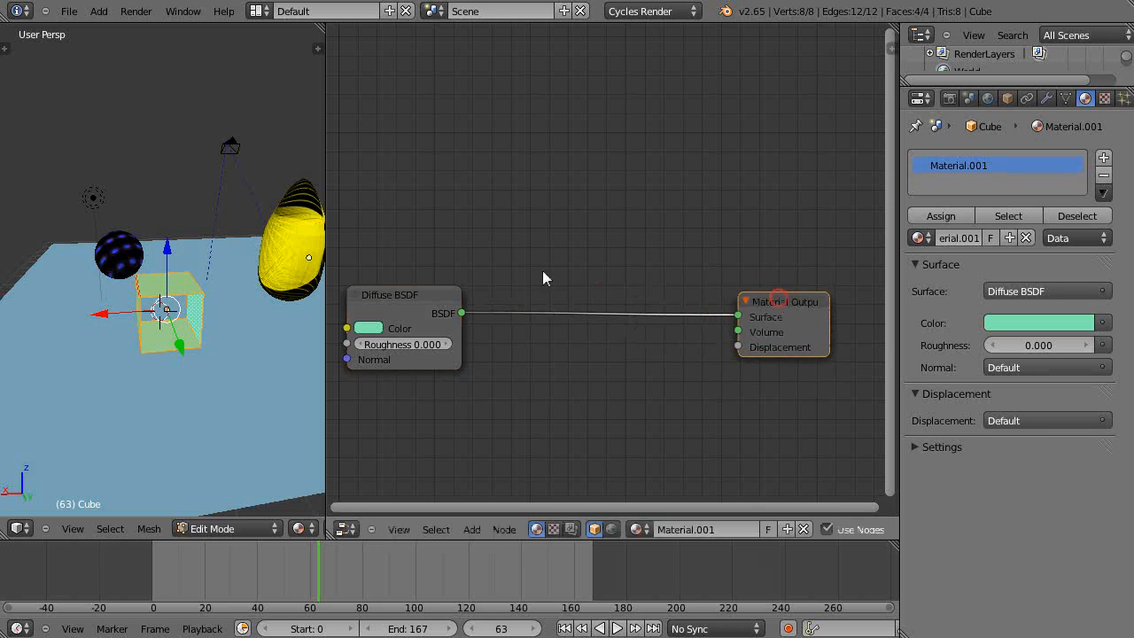
pyautogui.moveTo(403, 294); pyautogui.dragTo(651, 210)
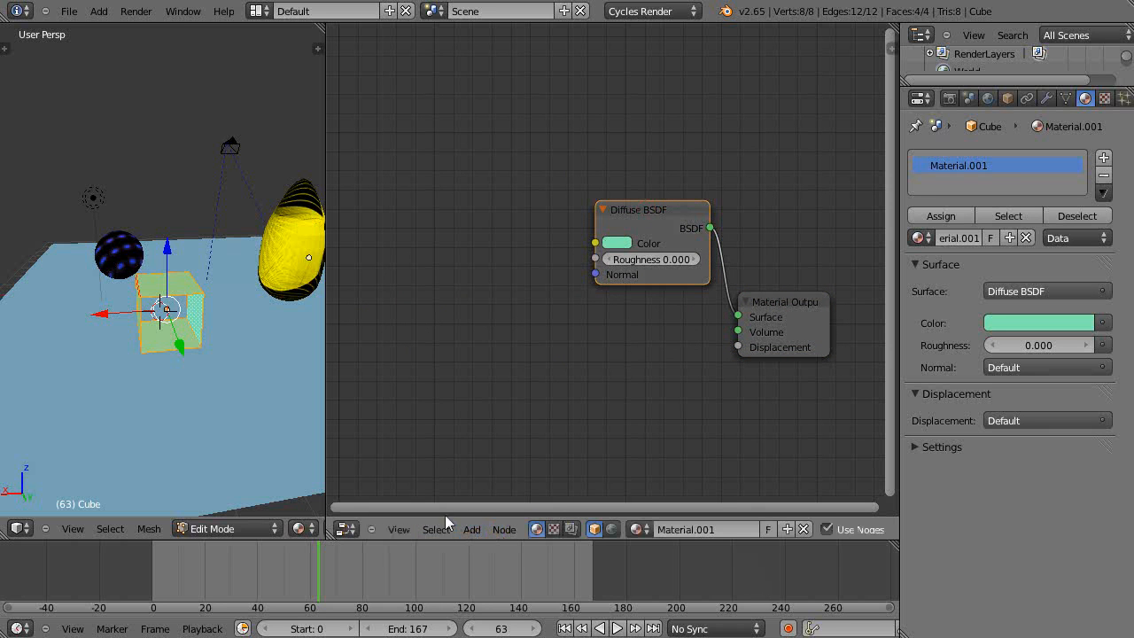
pyautogui.moveTo(628, 381)
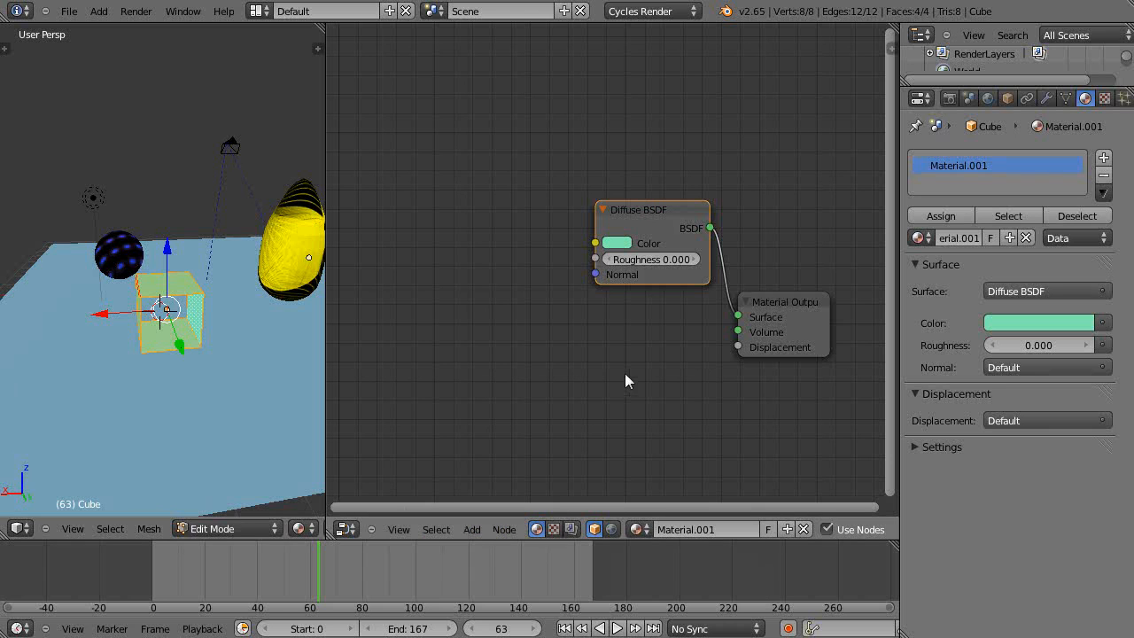
pyautogui.moveTo(471, 529)
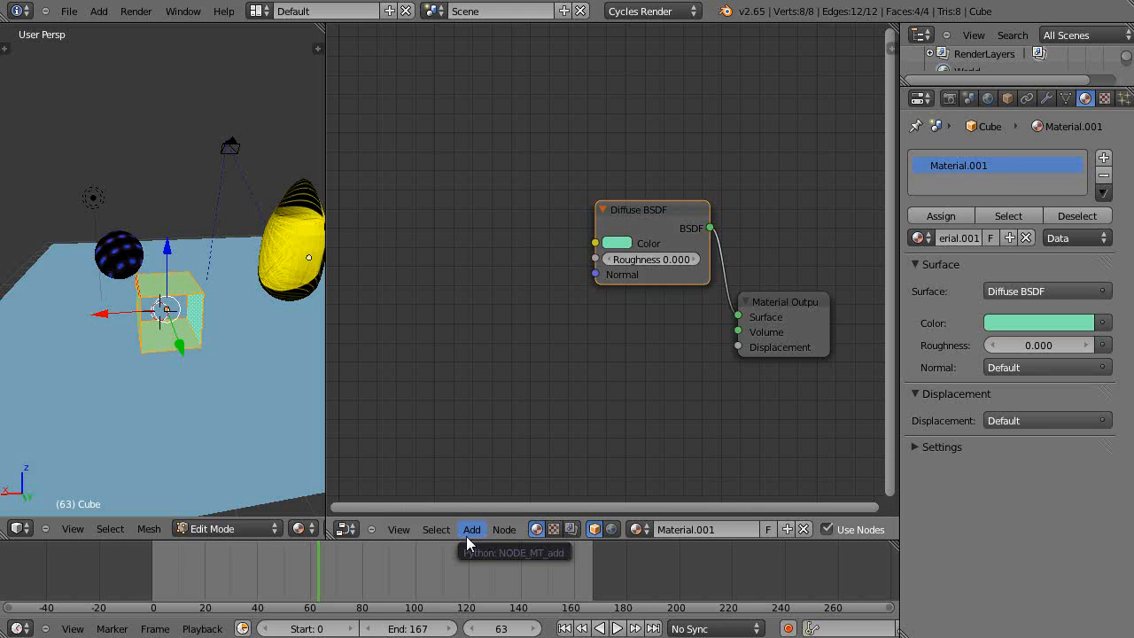
# Add an Image Texture node to the cube's material and load a PNG image into it
pyautogui.click(471, 529)
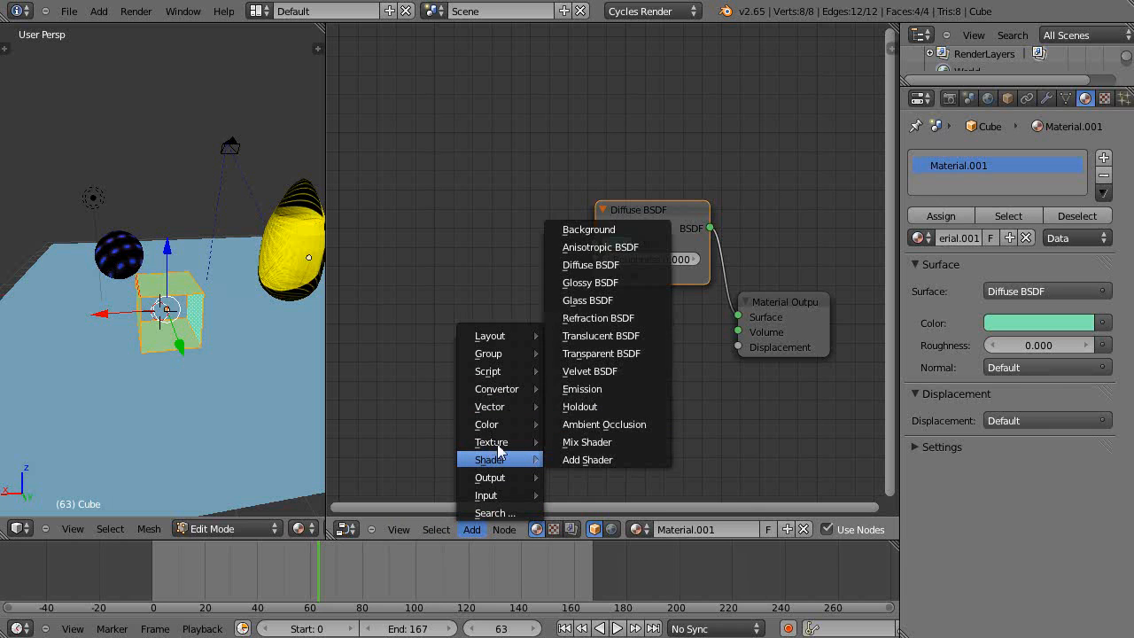
pyautogui.click(492, 442)
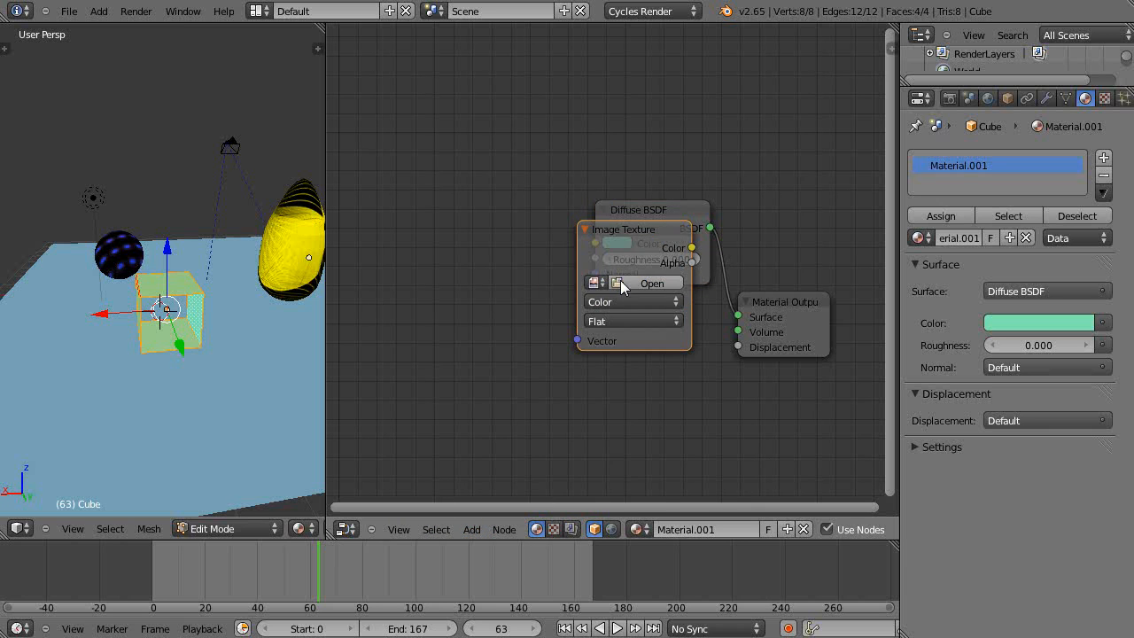
pyautogui.click(651, 284)
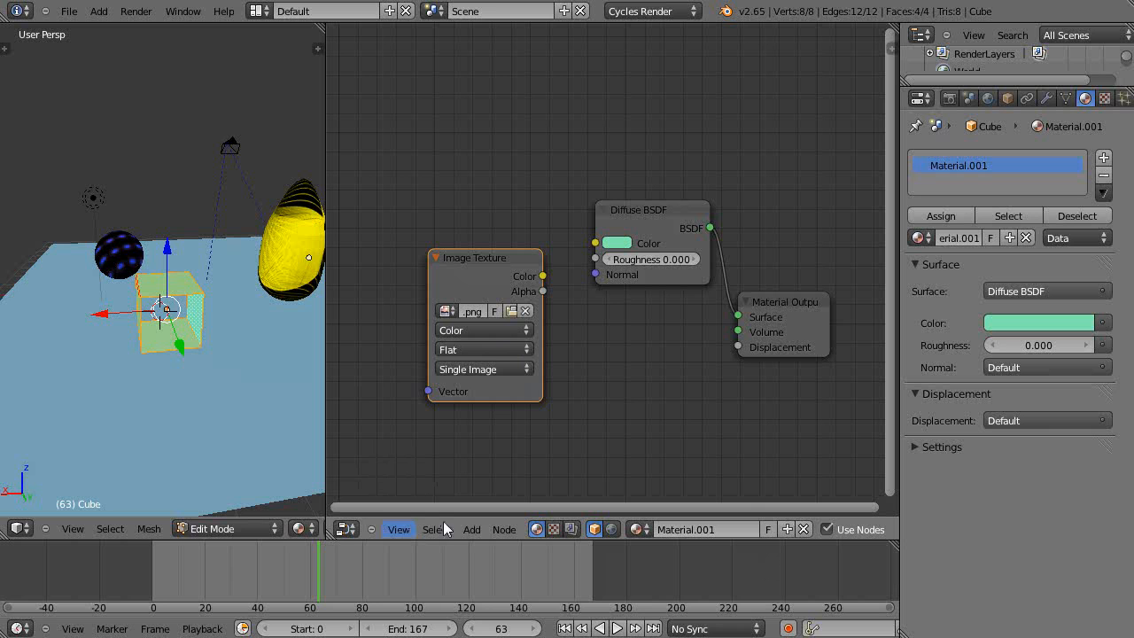
pyautogui.click(346, 529)
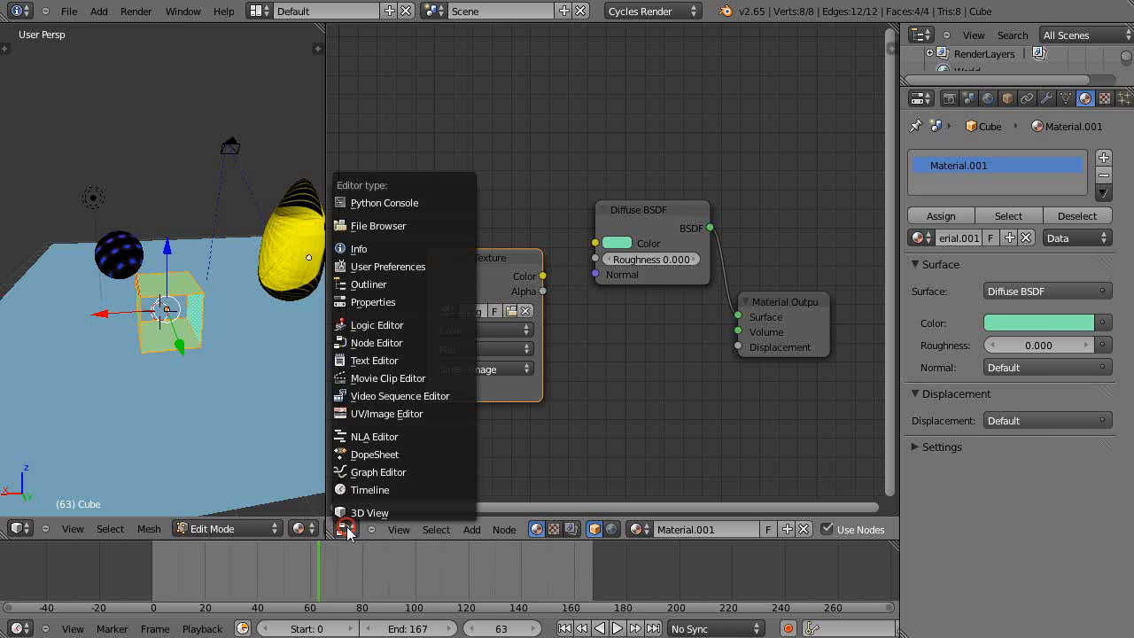
# Return to the UV/Image Editor and reload the SimpleTess2 mountain image beneath the UV strip
pyautogui.click(387, 414)
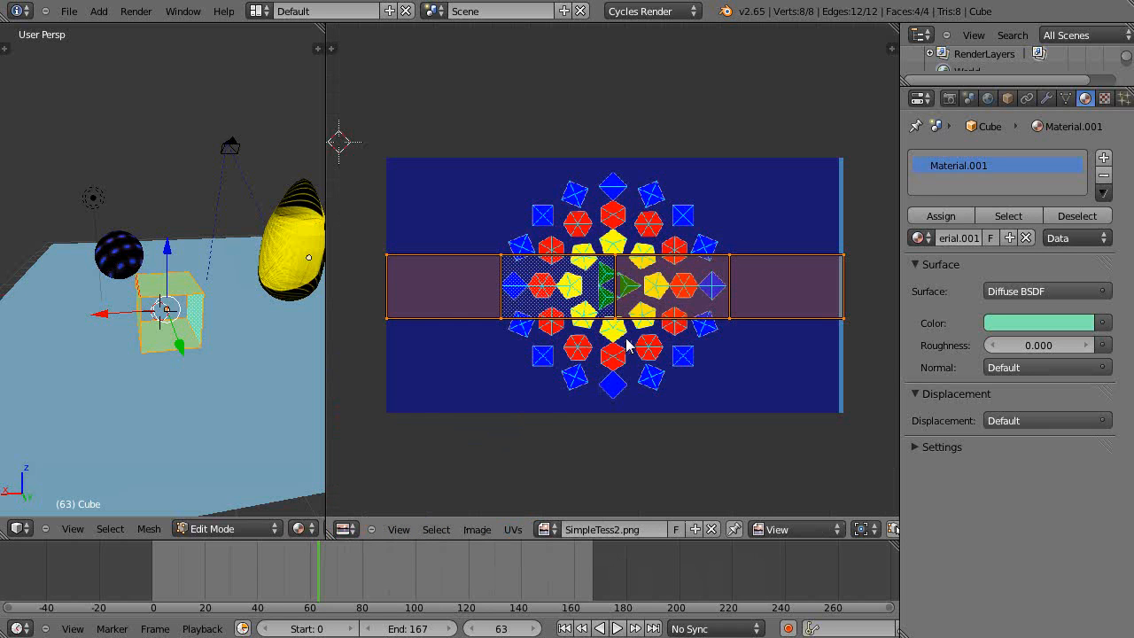
pyautogui.moveTo(601, 517)
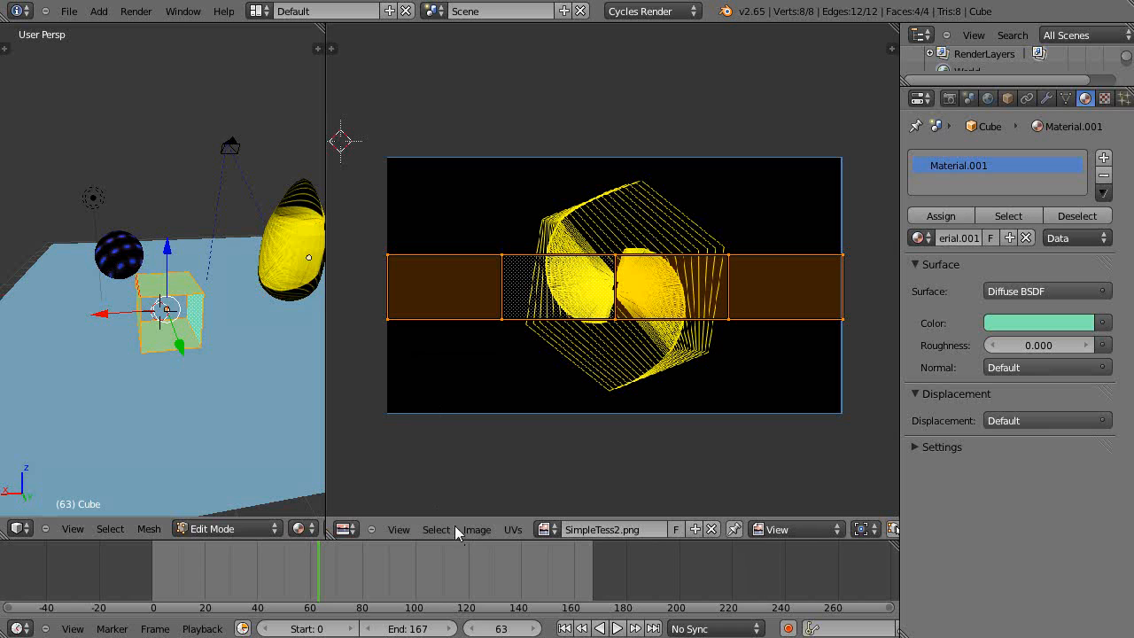
pyautogui.click(477, 529)
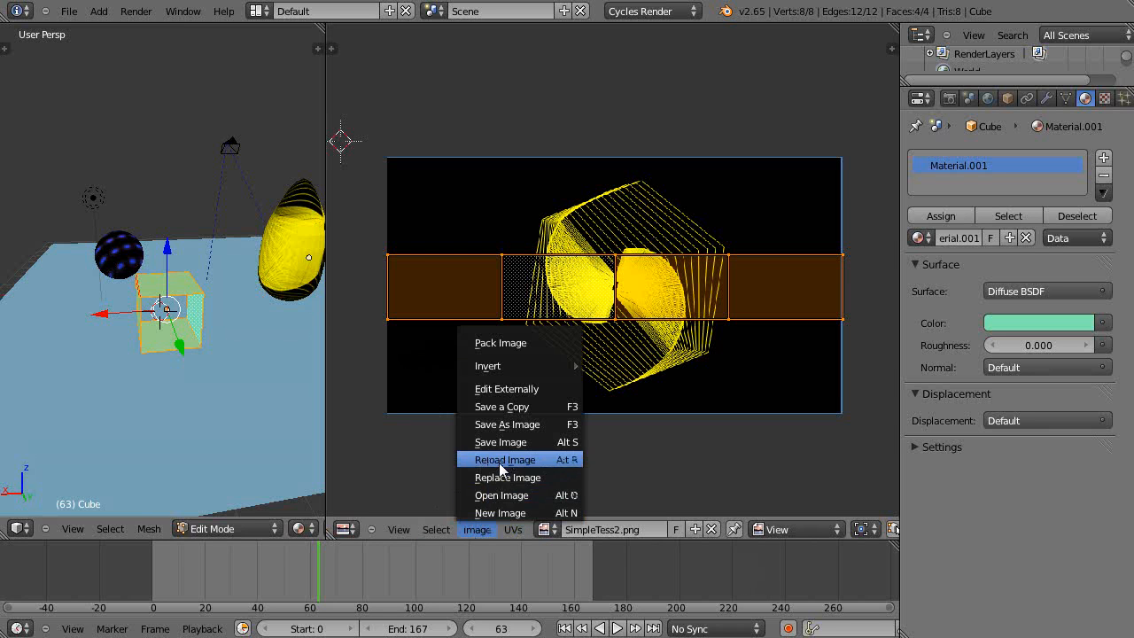
pyautogui.click(507, 477)
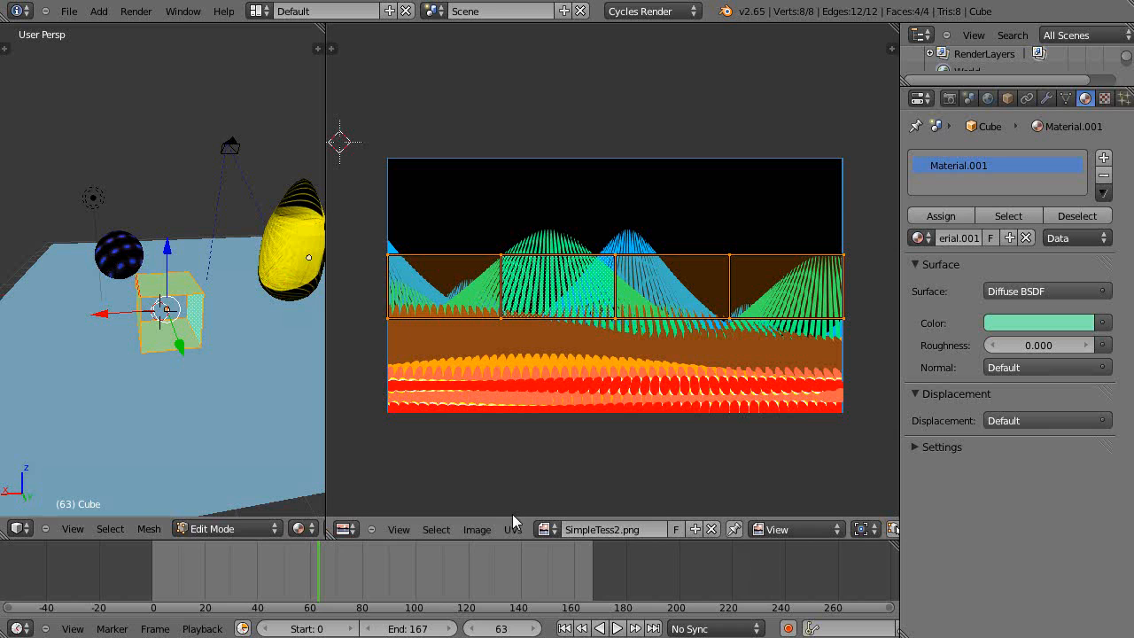
pyautogui.moveTo(531, 501)
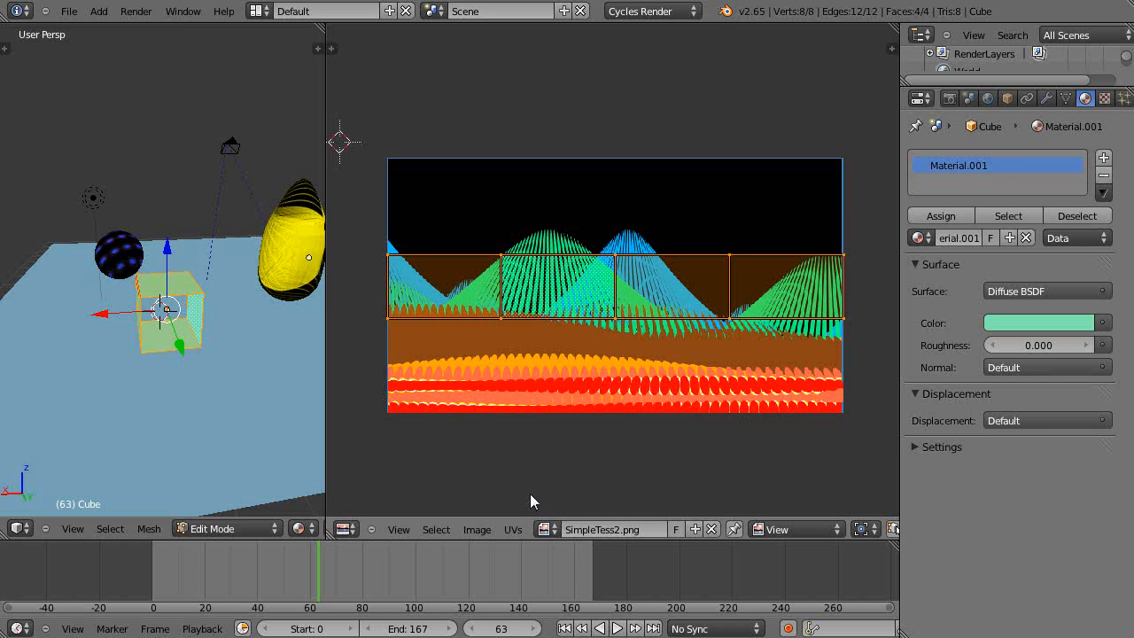
pyautogui.moveTo(598, 383)
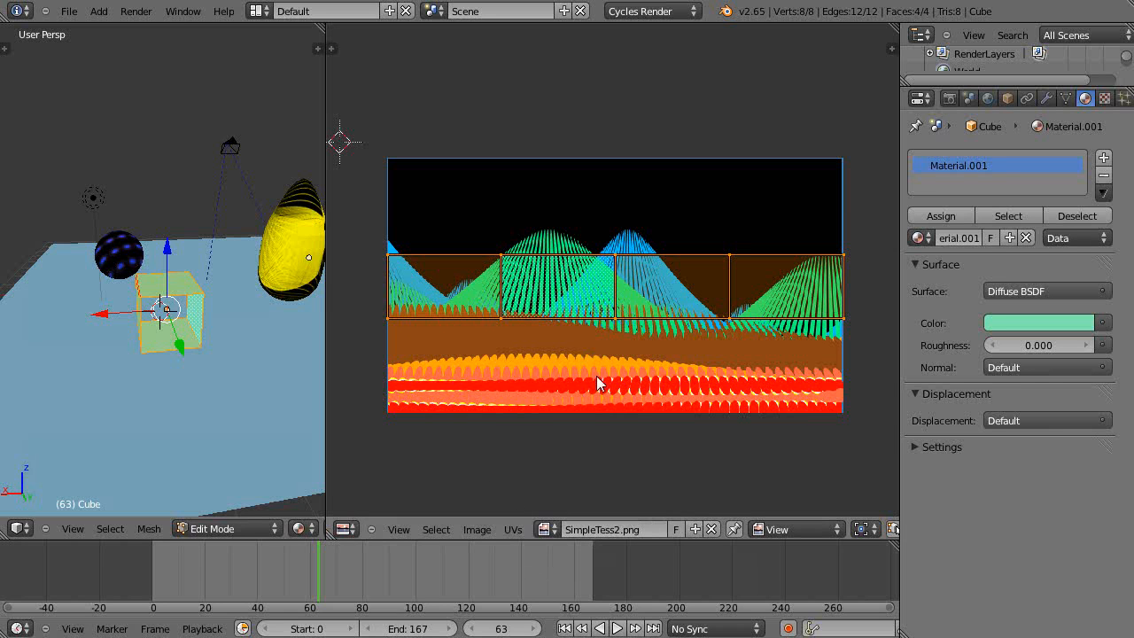
pyautogui.moveTo(616, 294)
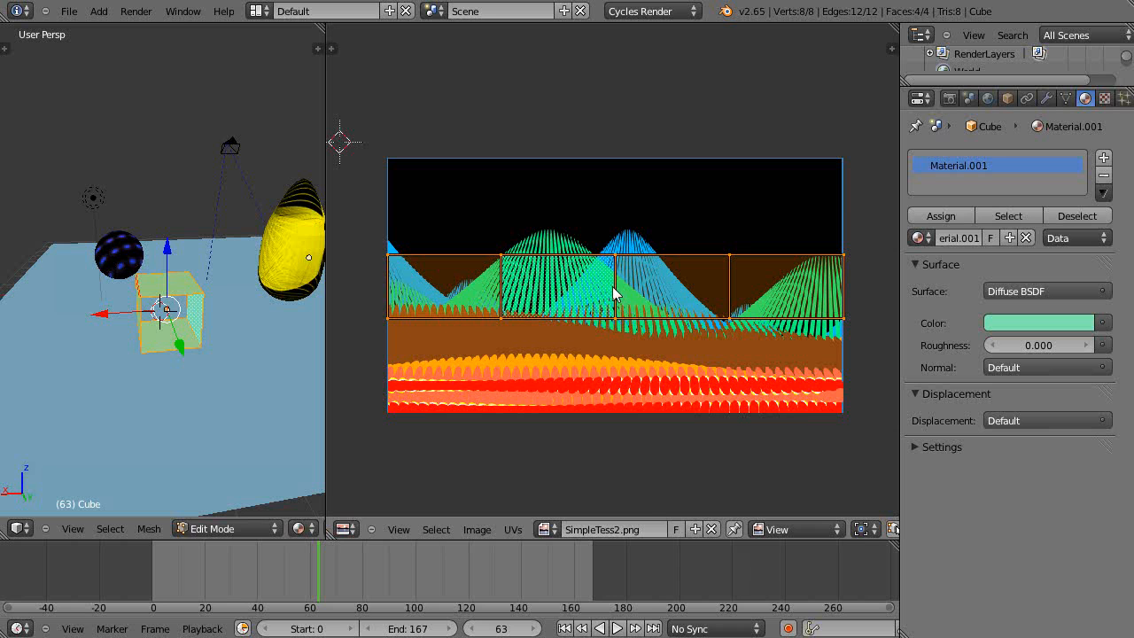
pyautogui.moveTo(629, 292)
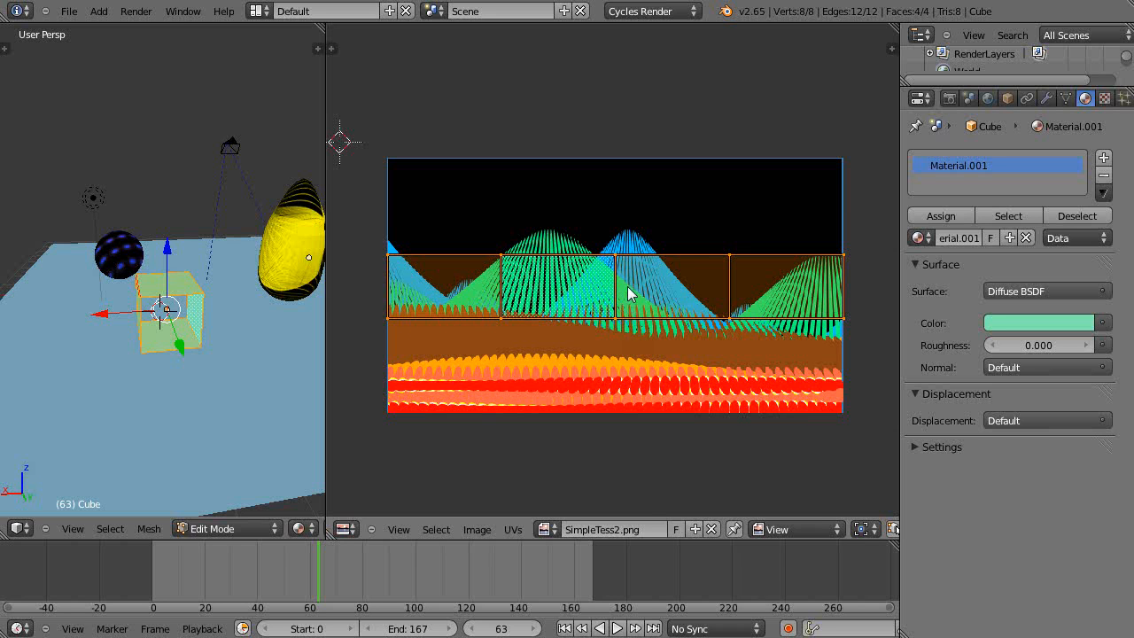
pyautogui.moveTo(617, 290)
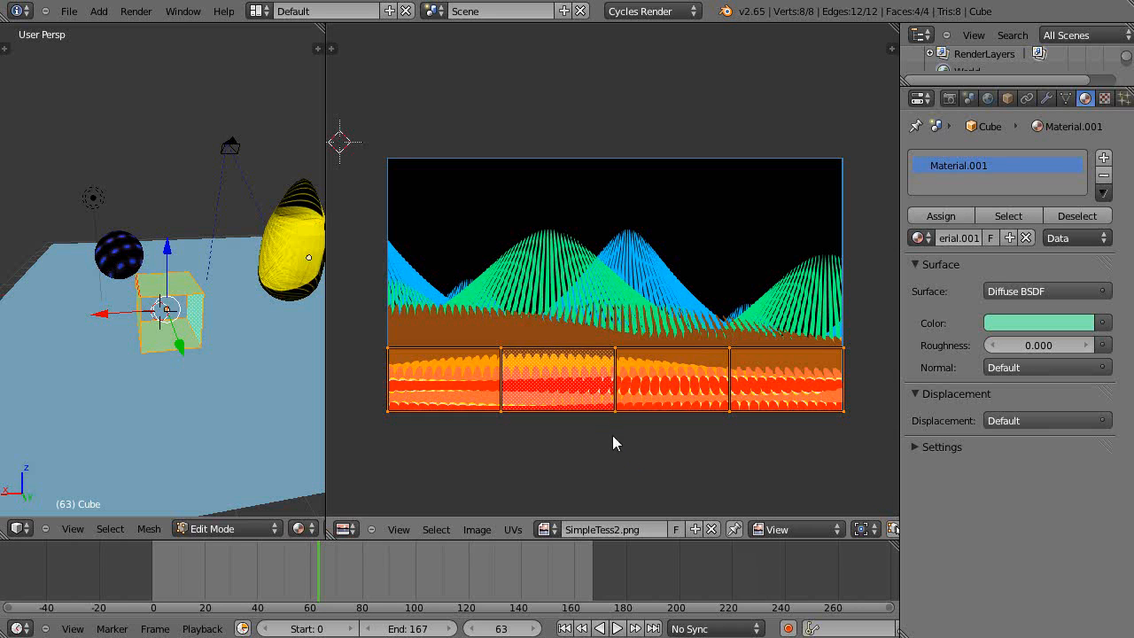
pyautogui.moveTo(618, 328)
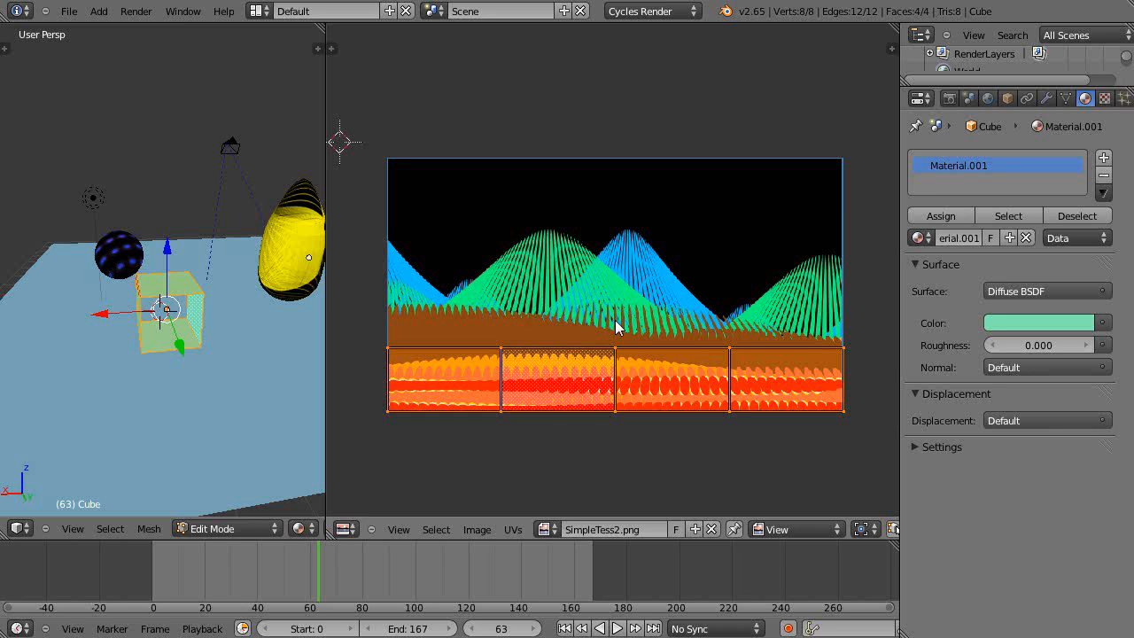
pyautogui.moveTo(132, 318)
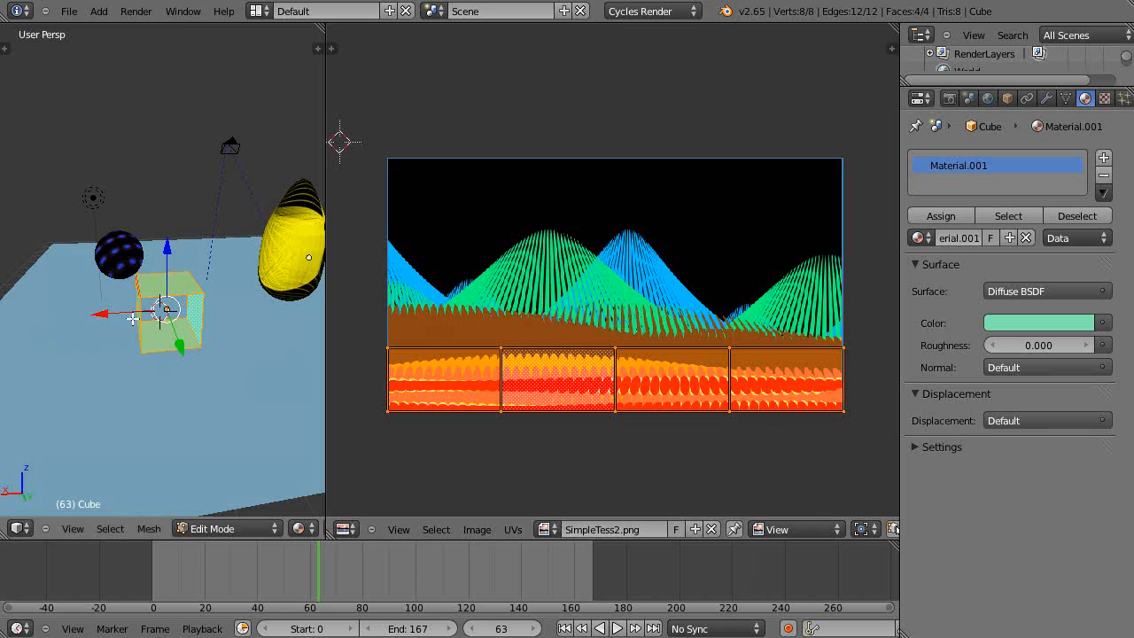
pyautogui.moveTo(601, 474)
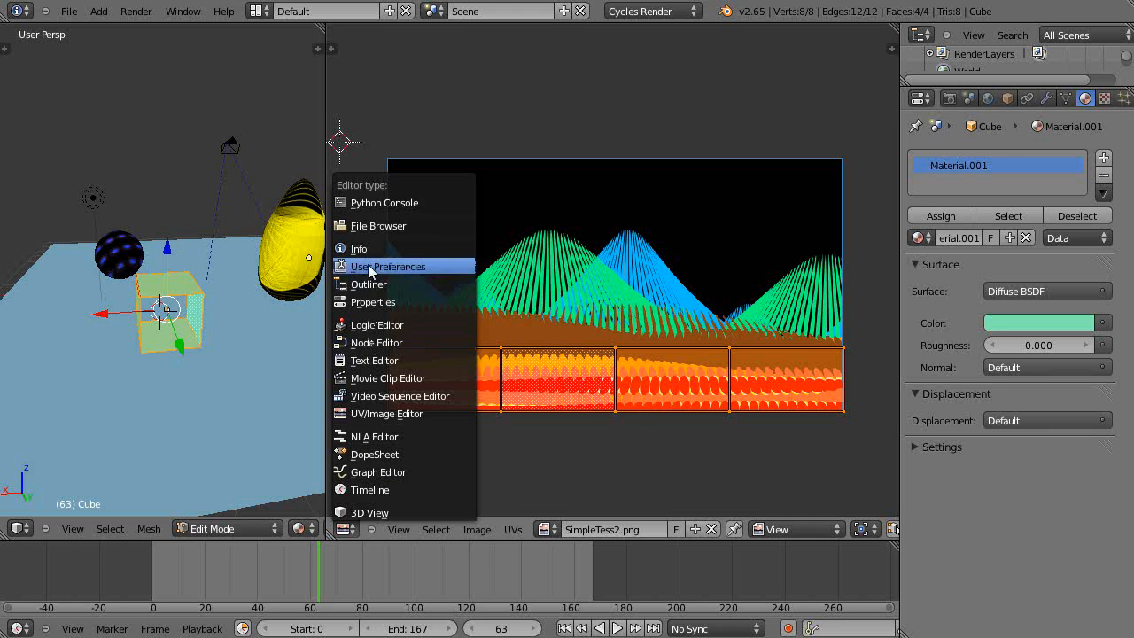
# Wire Image Texture Color into Diffuse BSDF Color, set Vector to UV, and rearrange the nodes
pyautogui.click(376, 343)
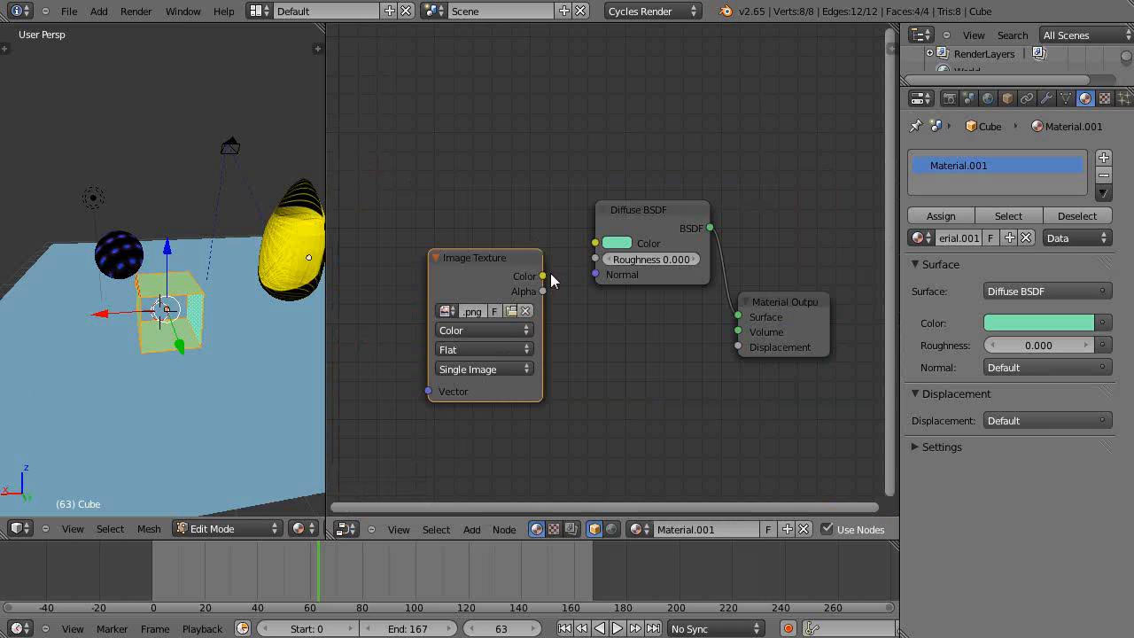
pyautogui.moveTo(542, 275); pyautogui.dragTo(596, 244)
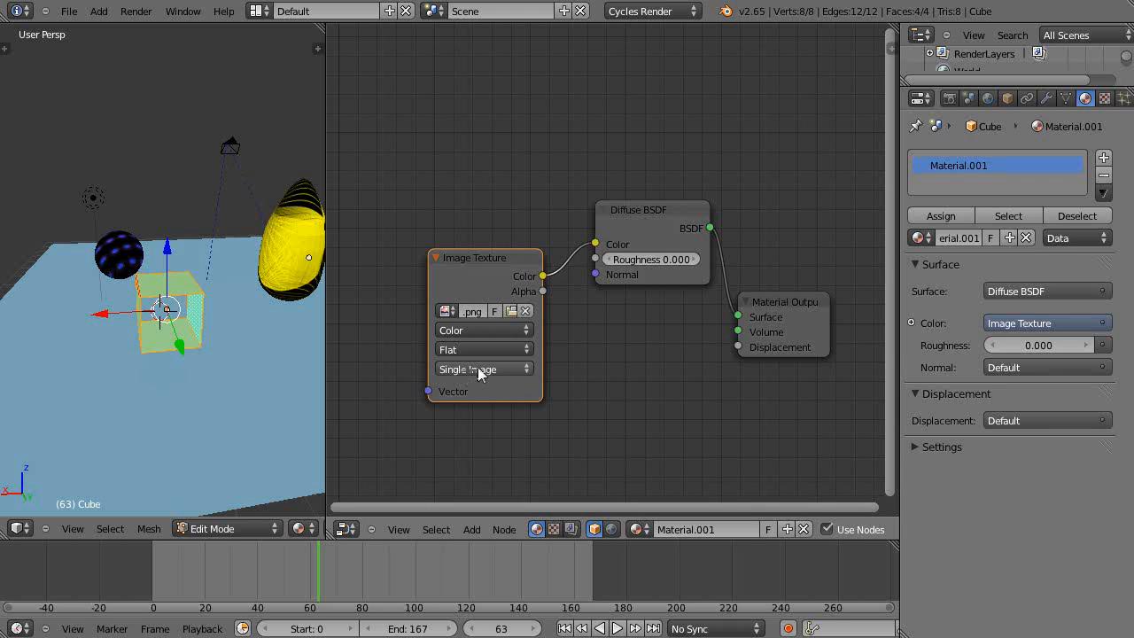
pyautogui.moveTo(482, 369)
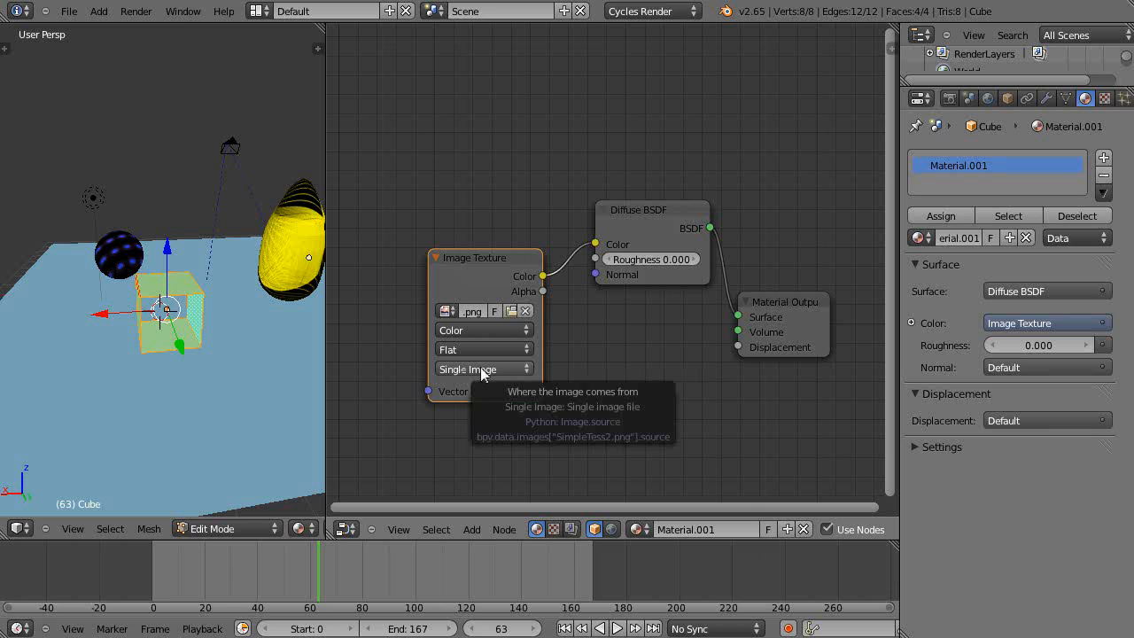
pyautogui.click(1106, 98)
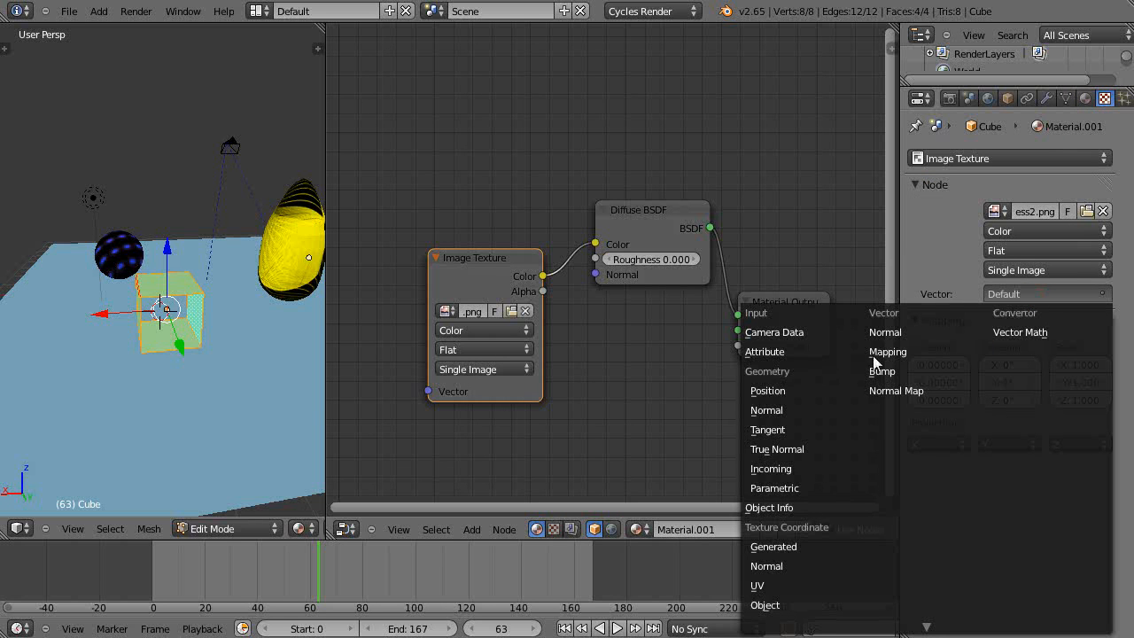
pyautogui.click(758, 586)
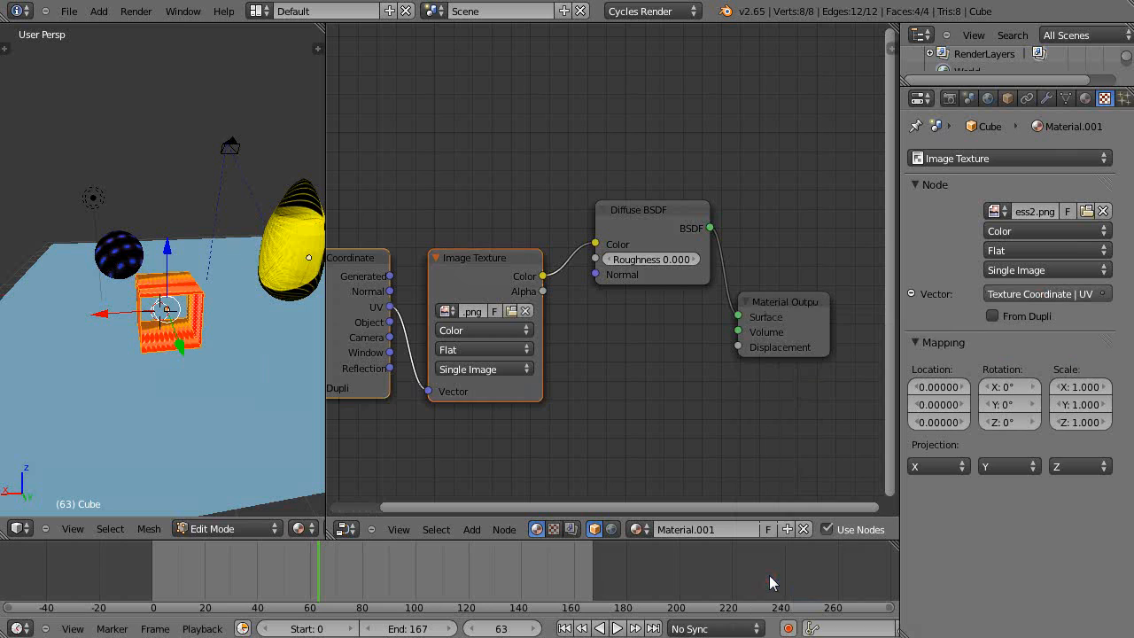
pyautogui.moveTo(637, 210); pyautogui.dragTo(691, 101)
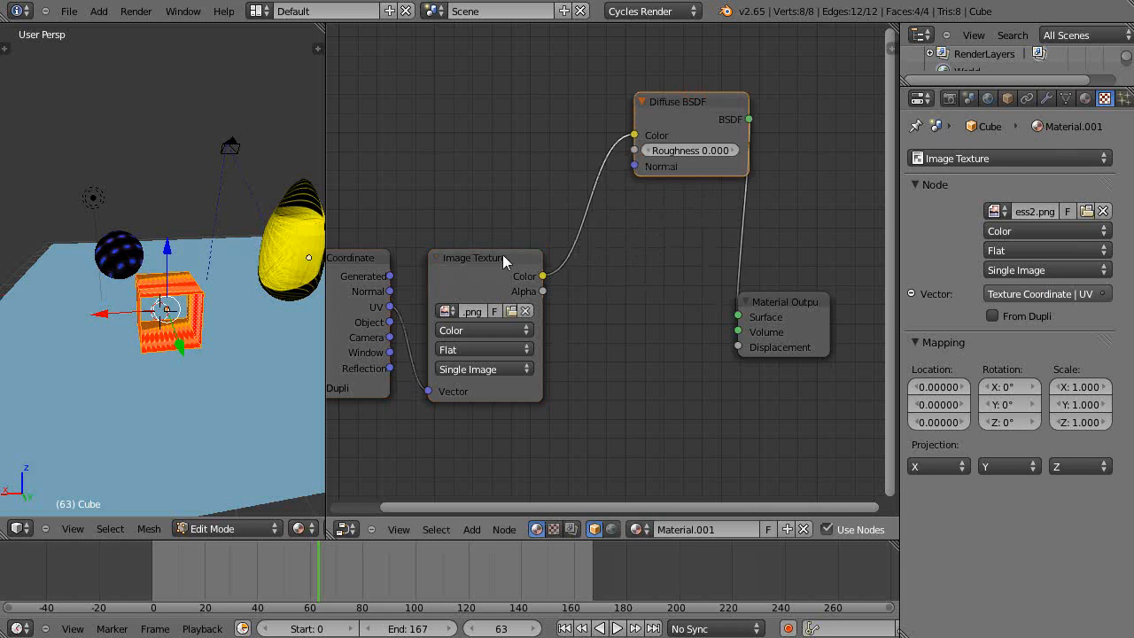
pyautogui.moveTo(485, 258); pyautogui.dragTo(512, 155)
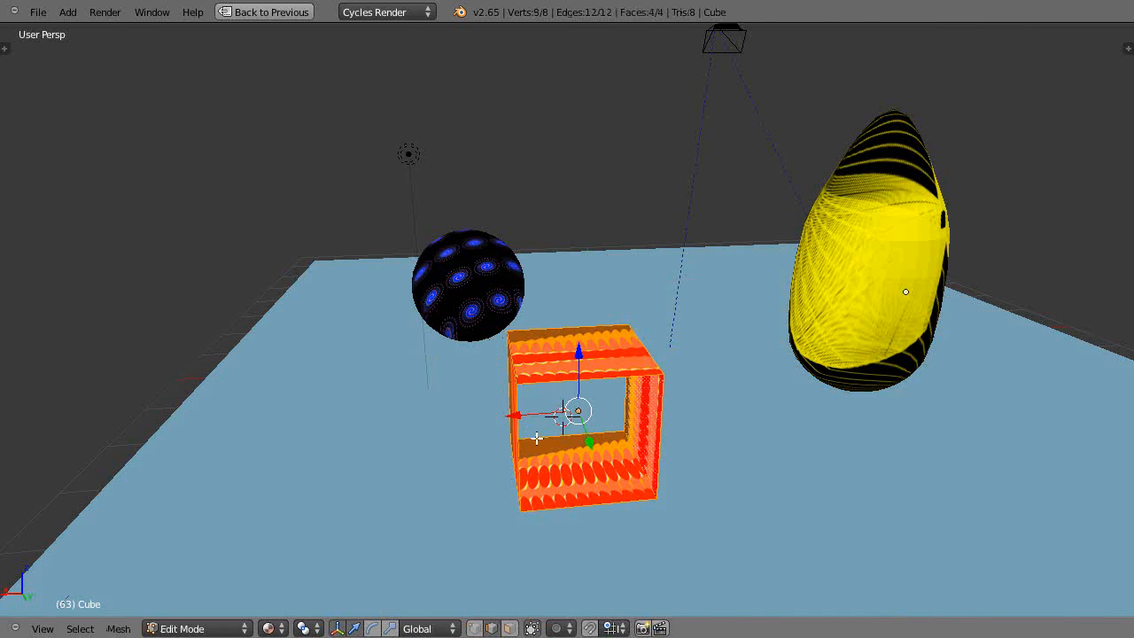
pyautogui.moveTo(692, 396)
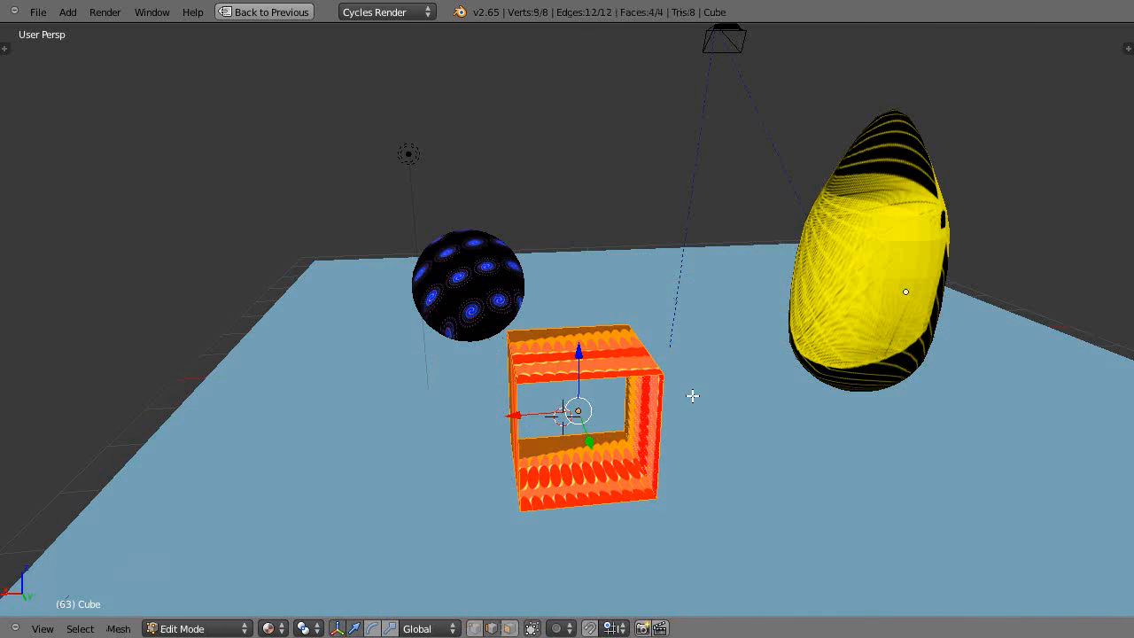
# Toggle edit mode on the orange open cube with Tab while enlarging the 3D view
pyautogui.press('Tab')
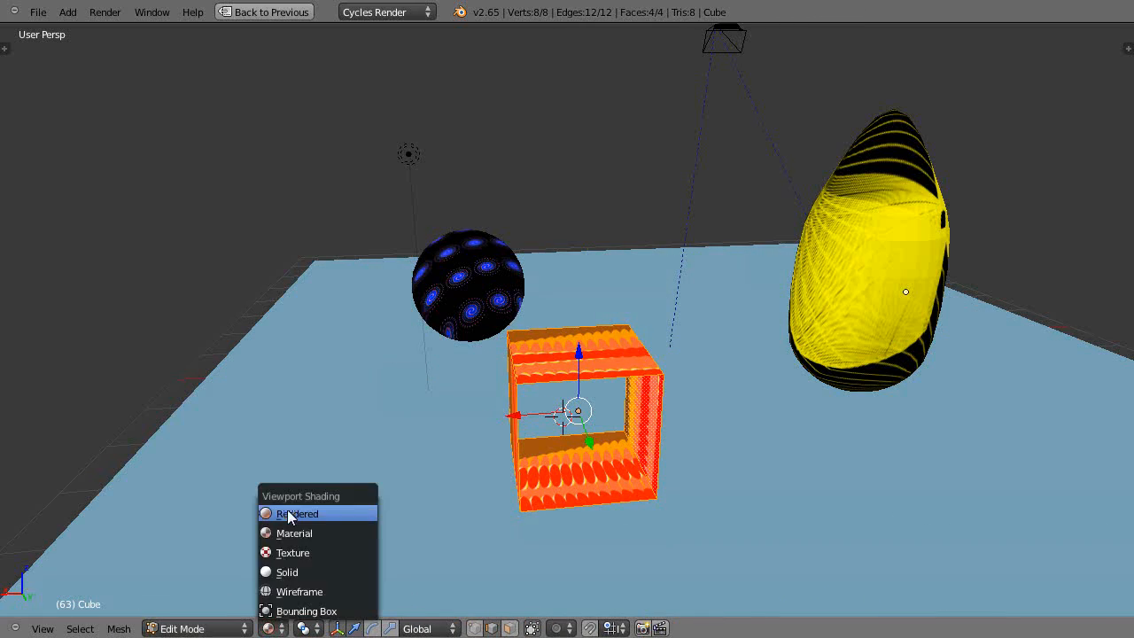
# Switch the viewport shading to Rendered to preview the textured cube beside the sphere
pyautogui.click(297, 513)
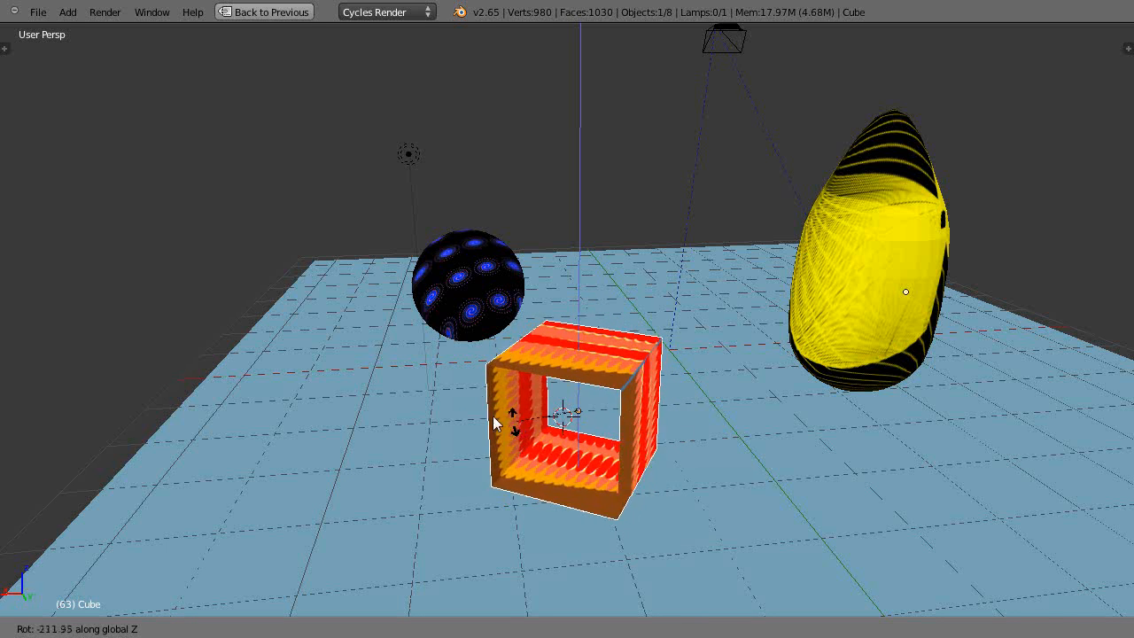
pyautogui.moveTo(583, 434)
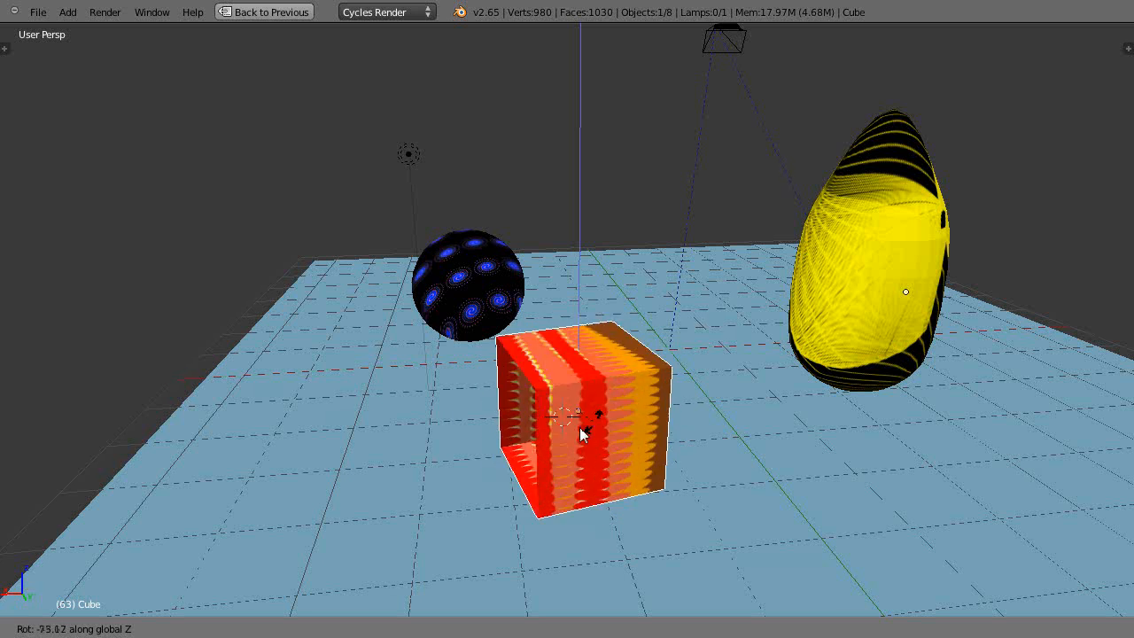
pyautogui.moveTo(671, 467)
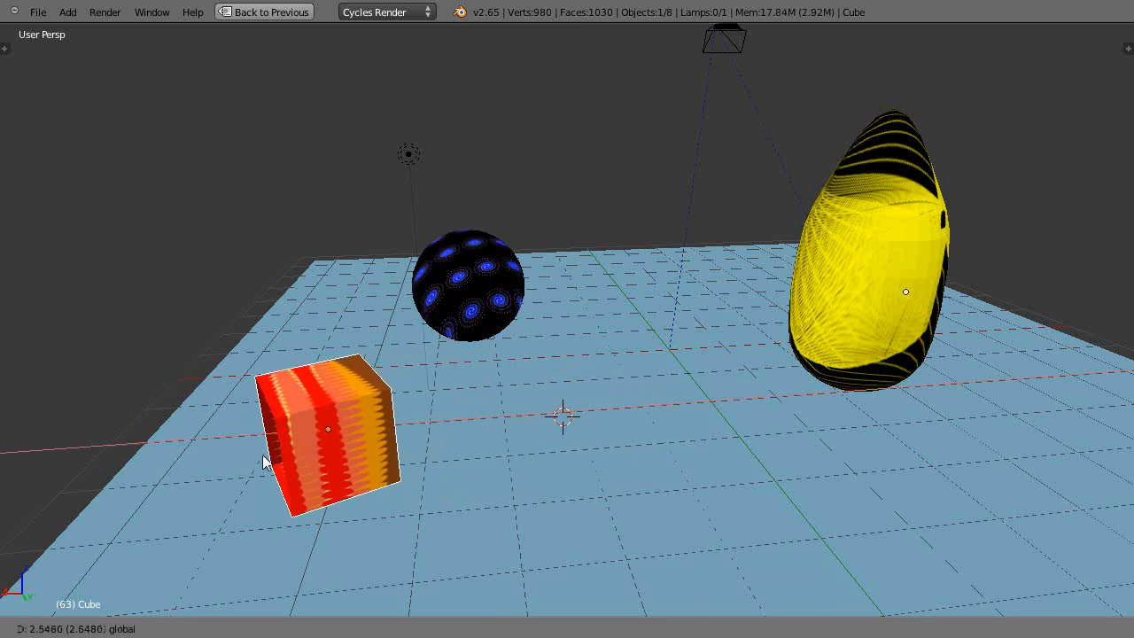
# Confirm the cube's new spot at the front left of the floor and start scaling it
pyautogui.click(319, 430)
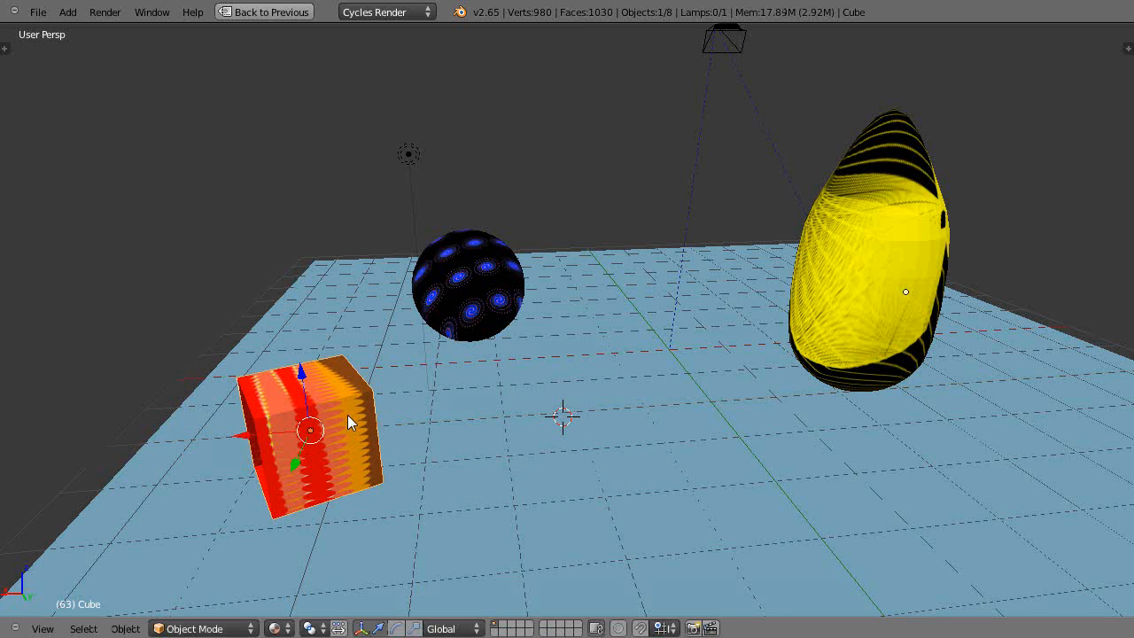
pyautogui.press('s')
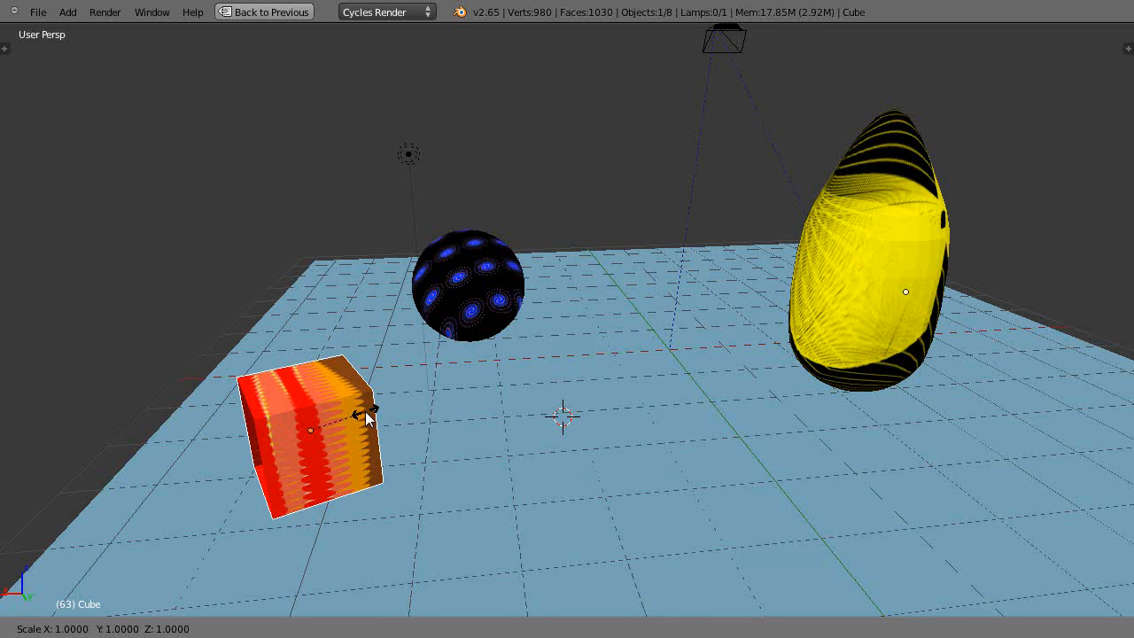